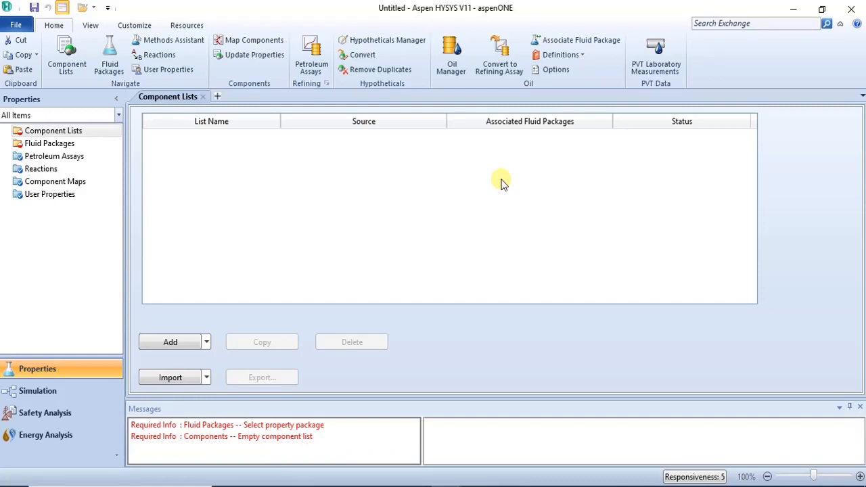
{"action": "mouse_move", "coordinate": [308, 242]}
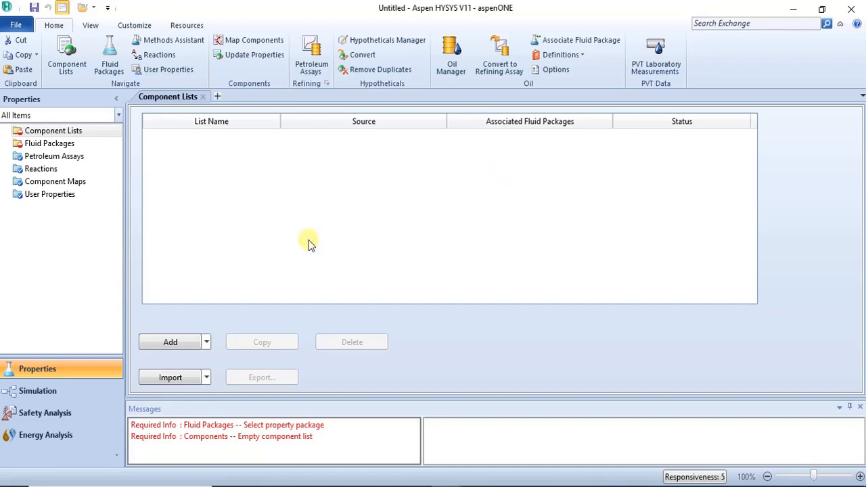
- Add a component list with Methane, Hydrogen and Carbon
{"action": "left_click", "coordinate": [170, 341]}
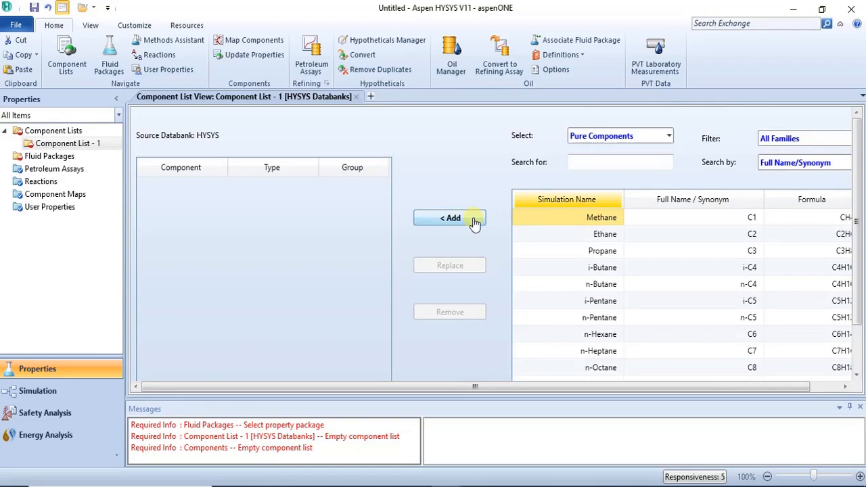
{"action": "left_click", "coordinate": [449, 218]}
{"action": "type", "text": "c"}
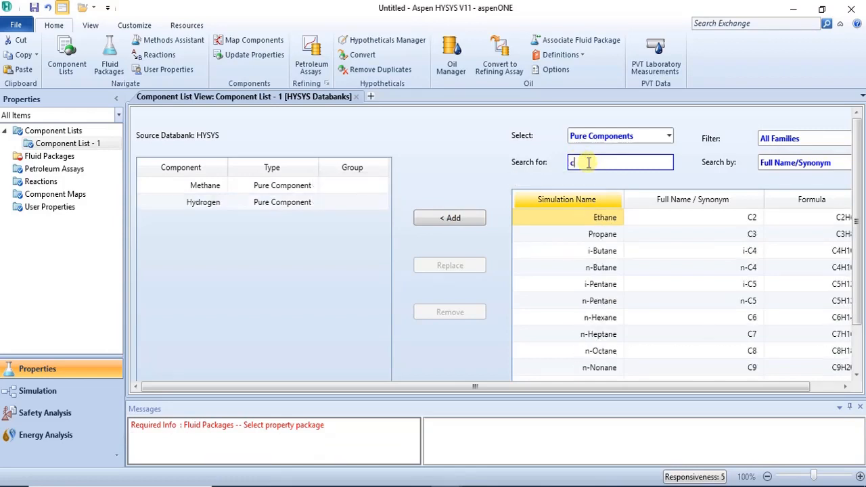
{"action": "type", "text": "arbon"}
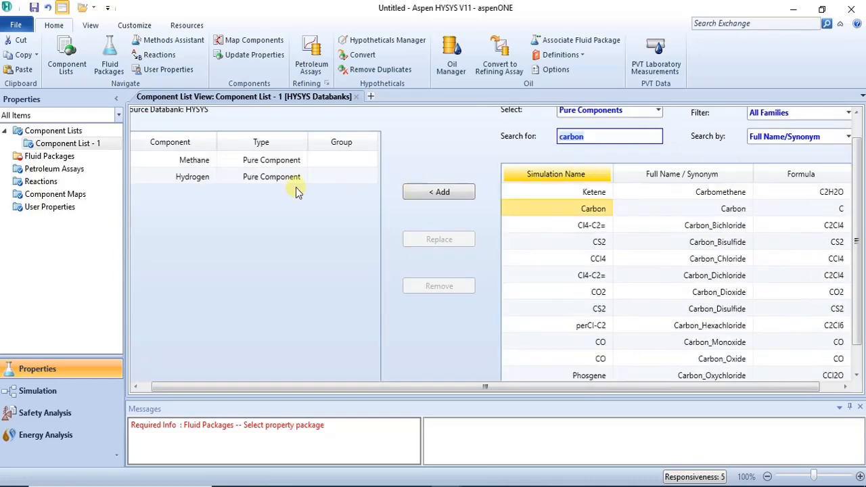
{"action": "left_click", "coordinate": [438, 192]}
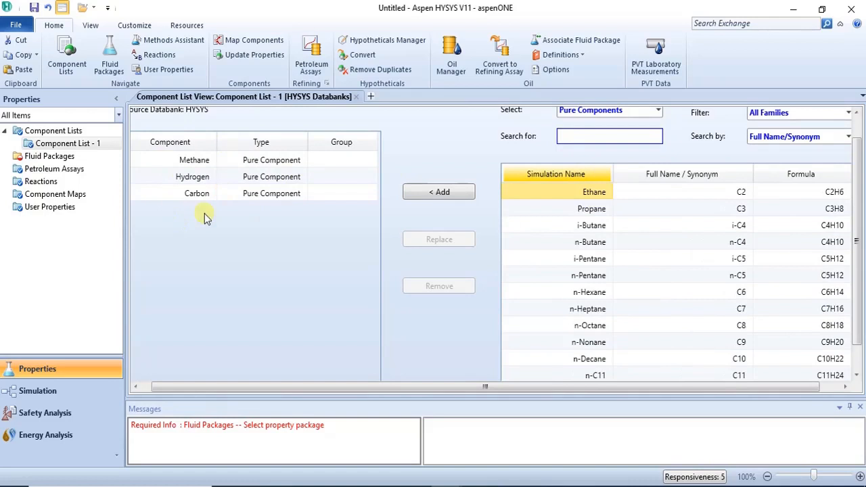
{"action": "mouse_move", "coordinate": [215, 205]}
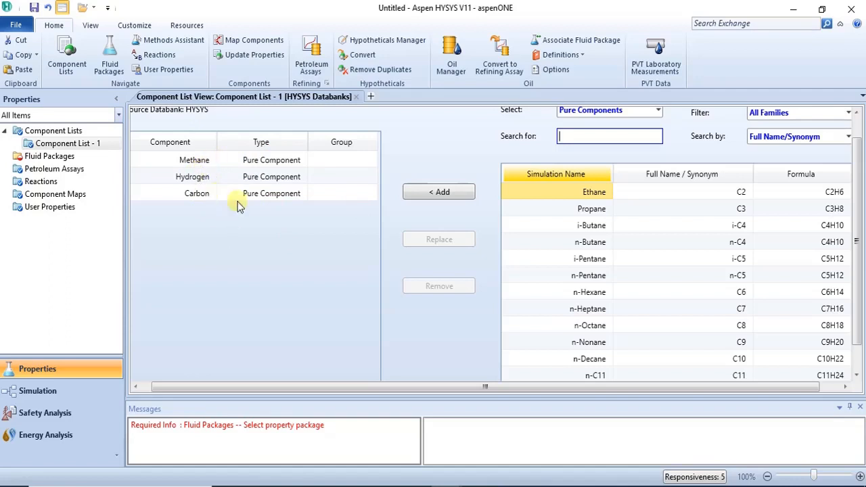
- Add fluid package Basis-1 using the Peng-Robinson property package
{"action": "left_click", "coordinate": [49, 156]}
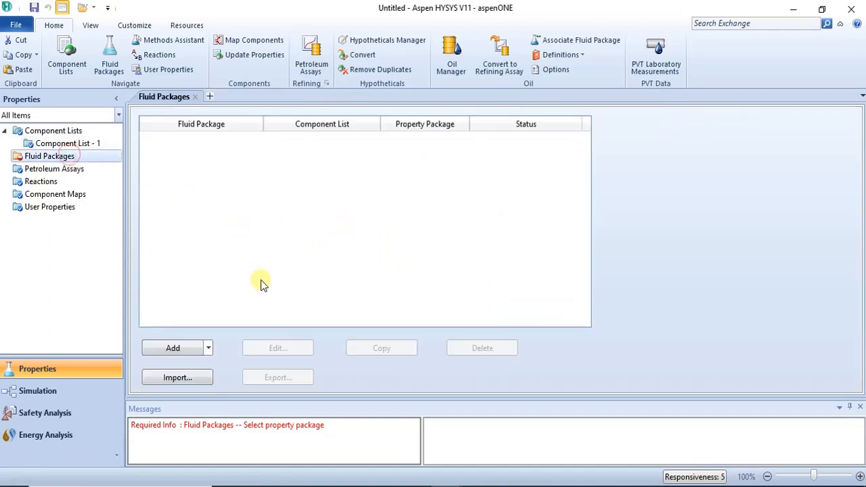
{"action": "mouse_move", "coordinate": [413, 378]}
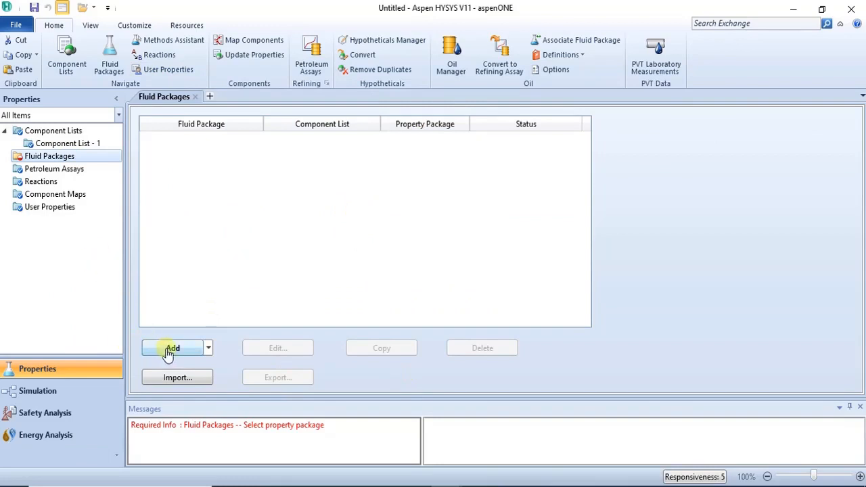
{"action": "left_click", "coordinate": [173, 348]}
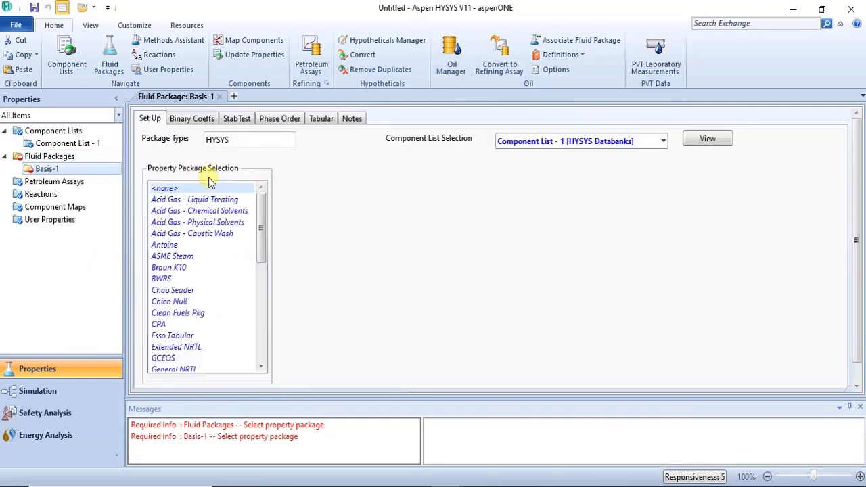
{"action": "scroll", "scroll_direction": "down", "scroll_amount": 3}
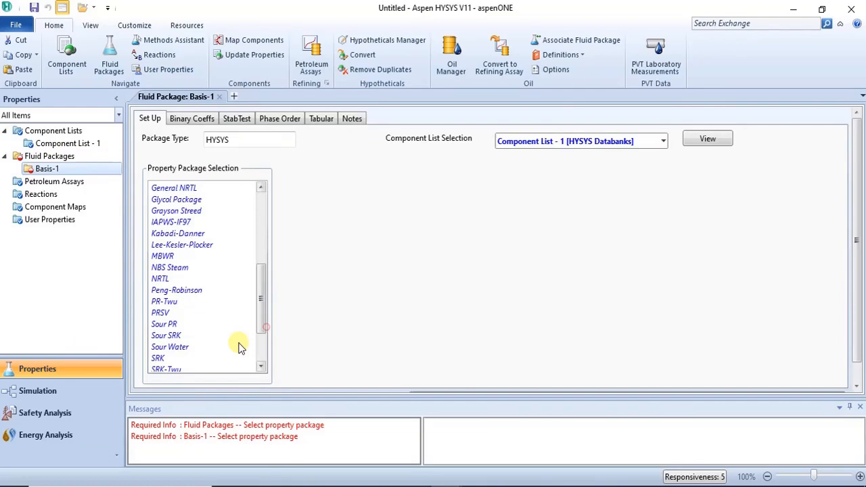
{"action": "left_click", "coordinate": [176, 290]}
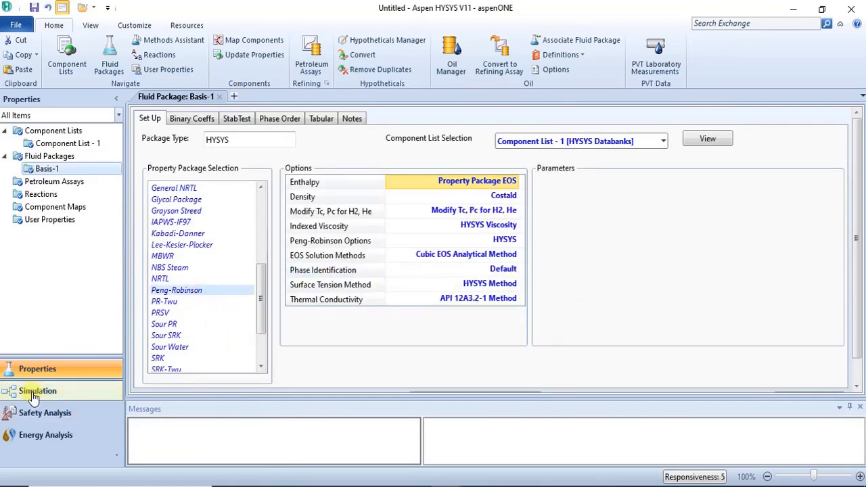
- Enter the simulation environment and place material stream 1 on the flowsheet
{"action": "left_click", "coordinate": [37, 391]}
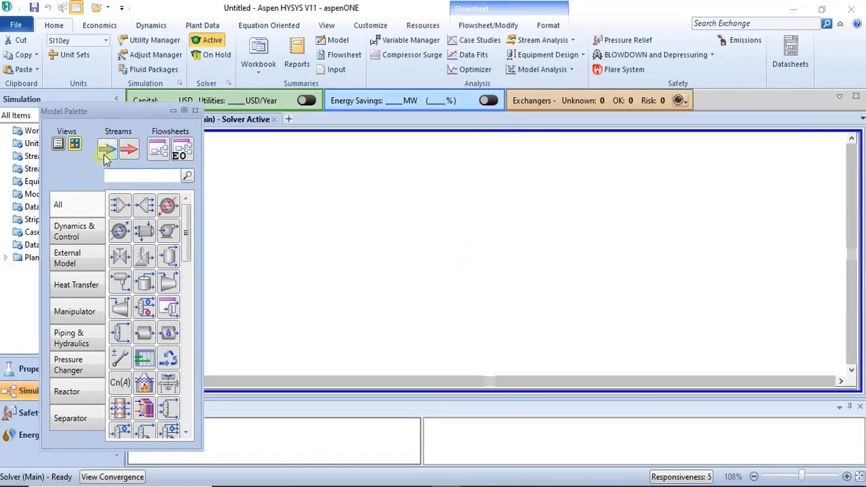
{"action": "left_click", "coordinate": [107, 149]}
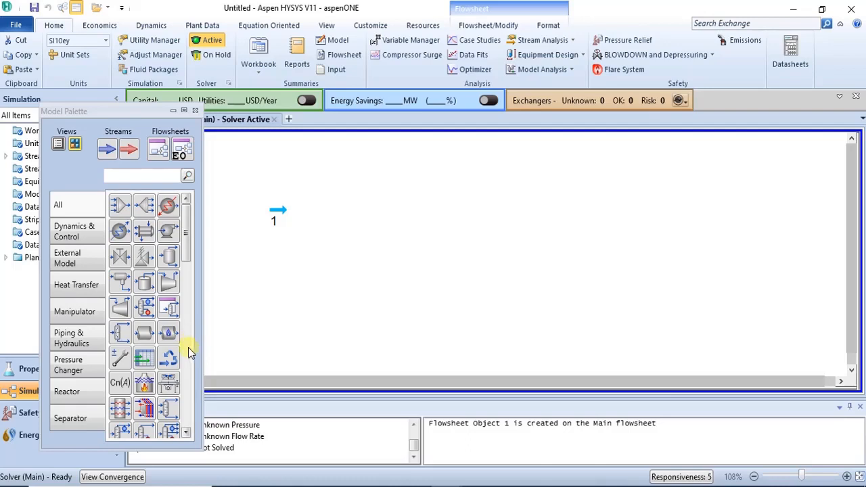
{"action": "scroll", "scroll_direction": "down", "scroll_amount": 3}
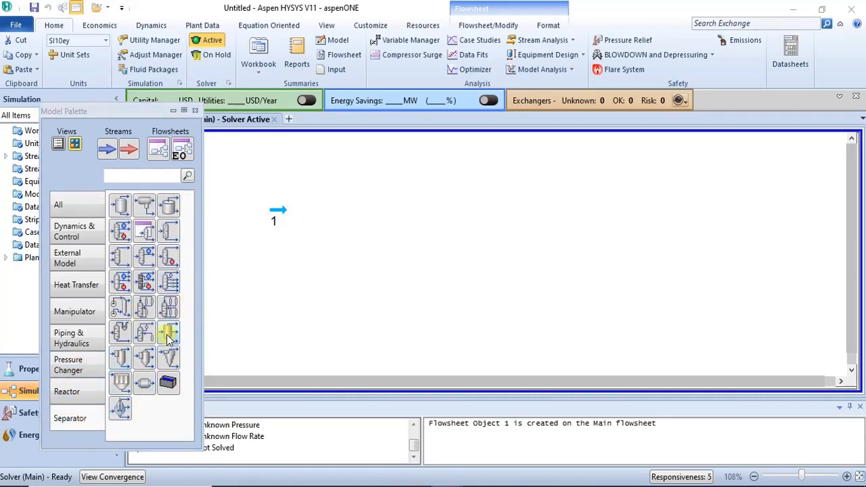
{"action": "mouse_move", "coordinate": [168, 334]}
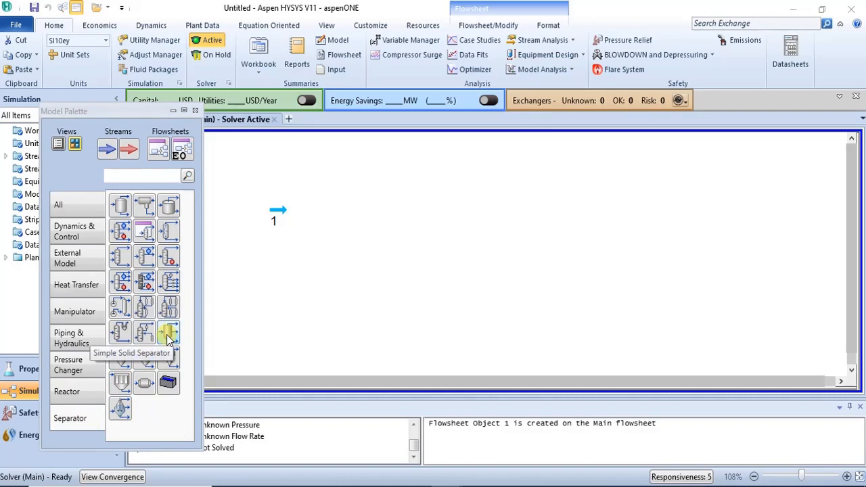
{"action": "mouse_move", "coordinate": [205, 325]}
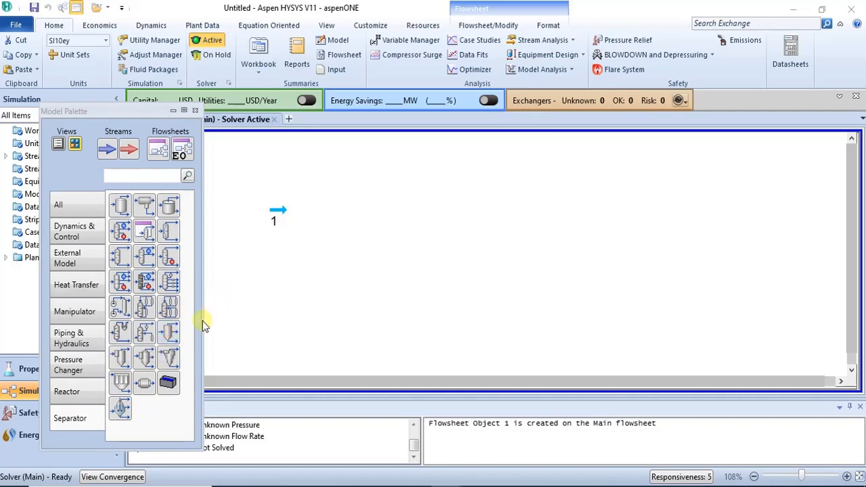
{"action": "mouse_move", "coordinate": [119, 357]}
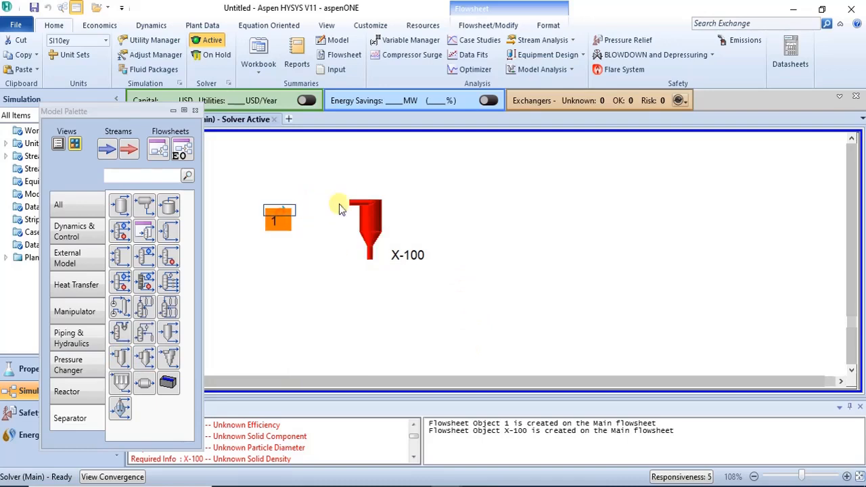
- Rename stream 1 to FEED and set its temperature to 25 °C
{"action": "left_click_drag", "start_coordinate": [278, 217], "coordinate": [318, 216]}
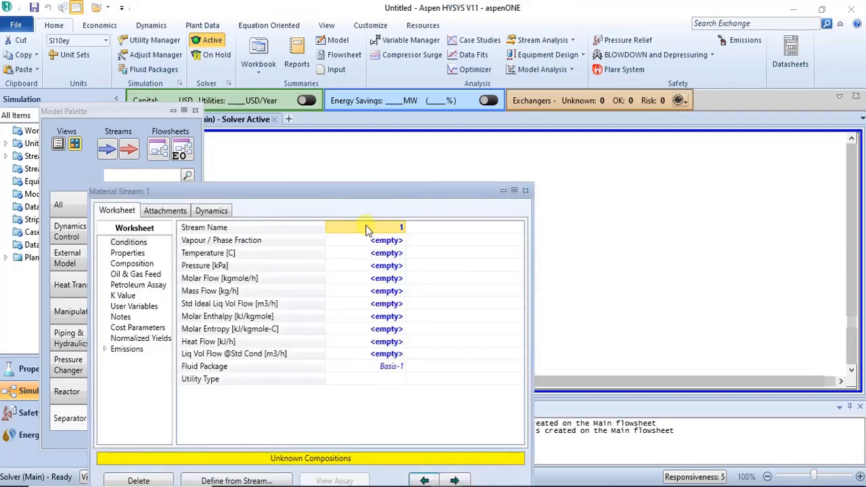
{"action": "type", "text": "fee"}
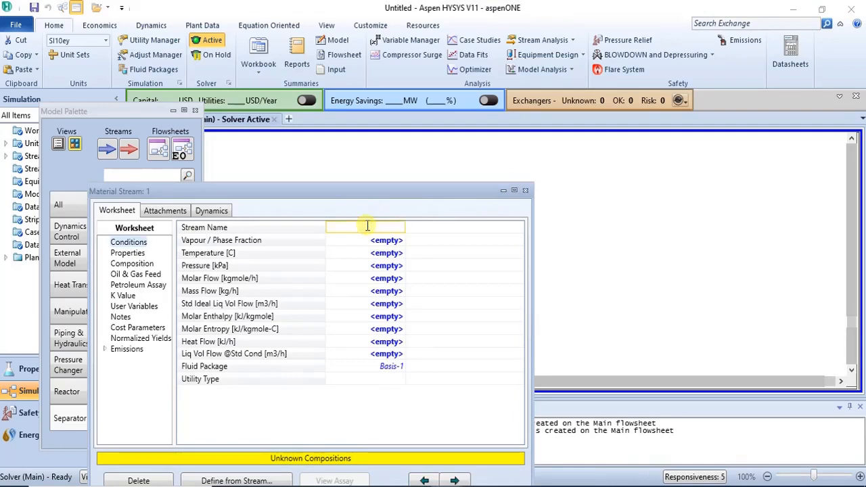
{"action": "type", "text": "FEED"}
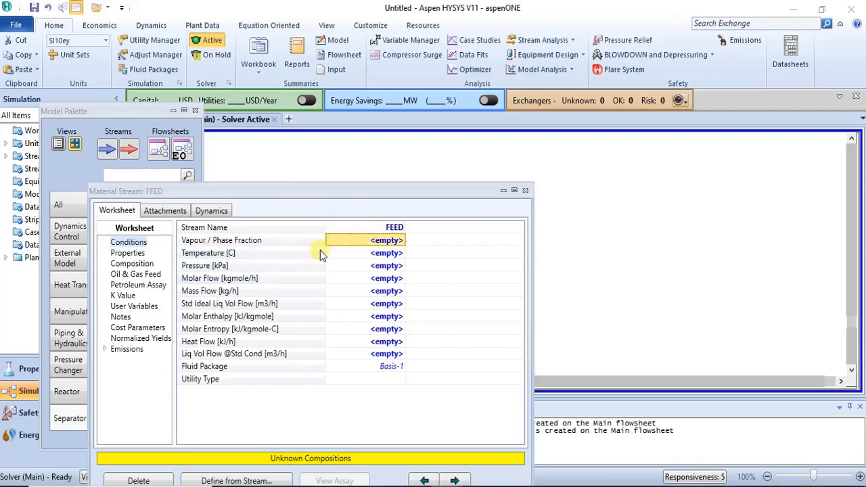
{"action": "left_click", "coordinate": [386, 252]}
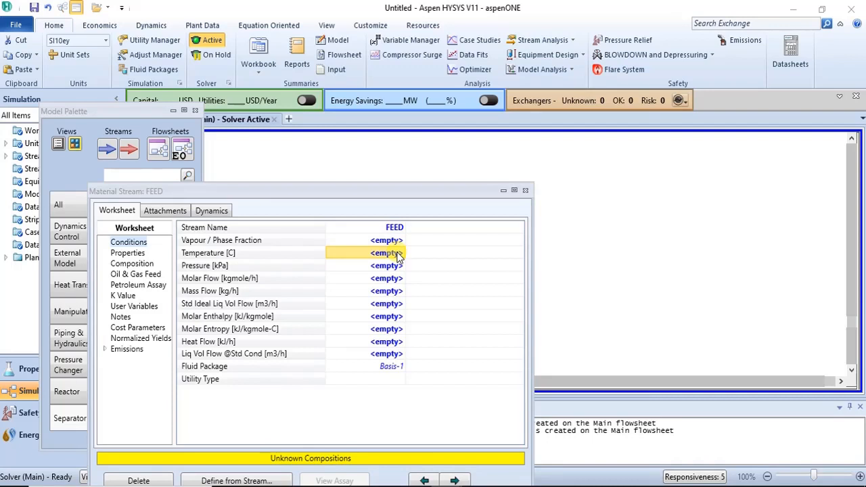
- Set FEED pressure to 1 atm and mass flow to 1000 kg/h
{"action": "left_click", "coordinate": [386, 252]}
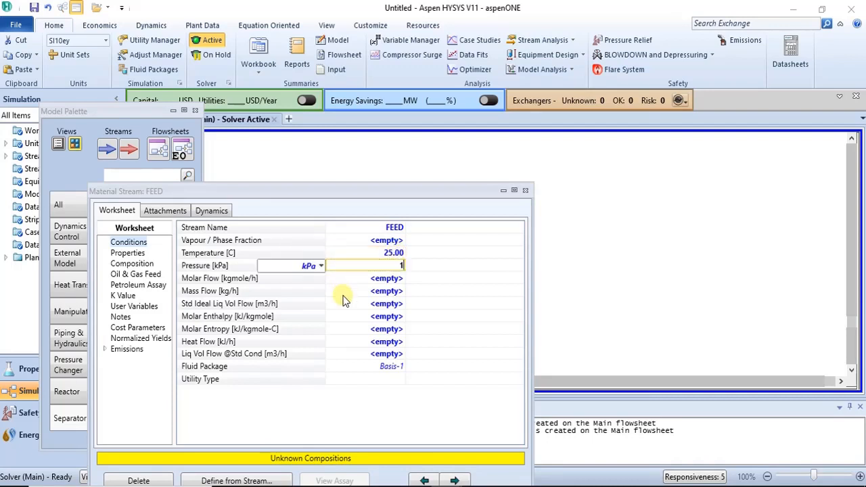
{"action": "left_click", "coordinate": [320, 265]}
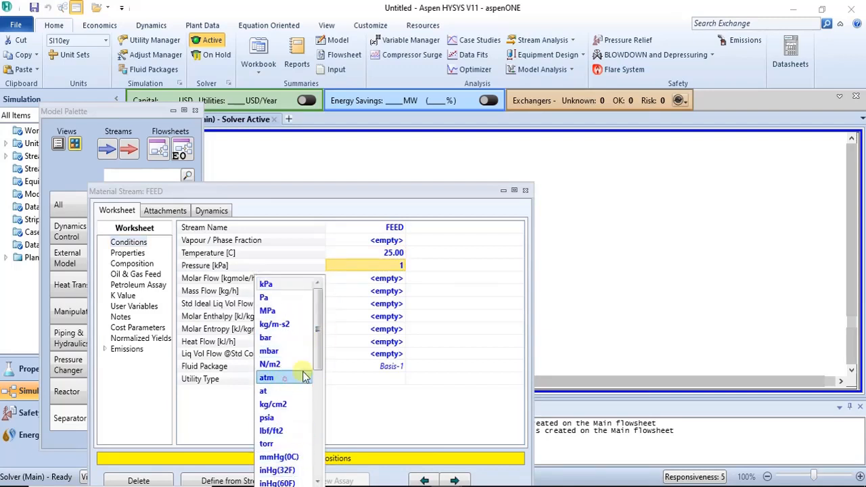
{"action": "left_click", "coordinate": [266, 377]}
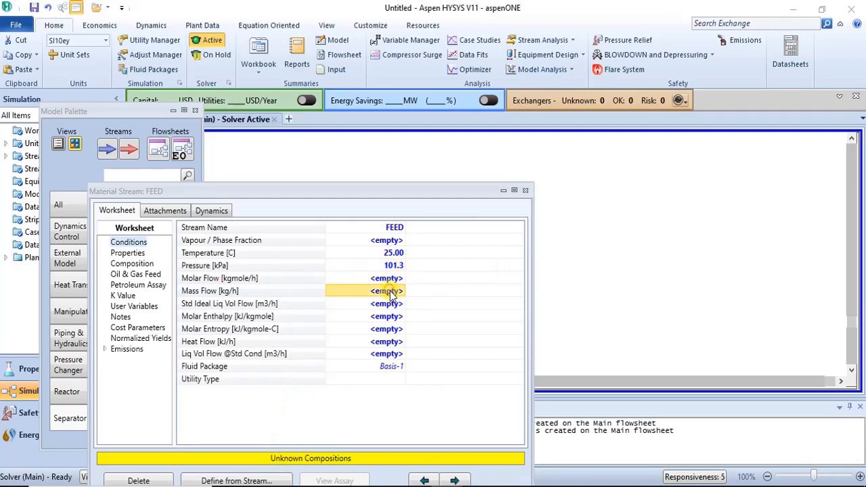
{"action": "type", "text": "1000"}
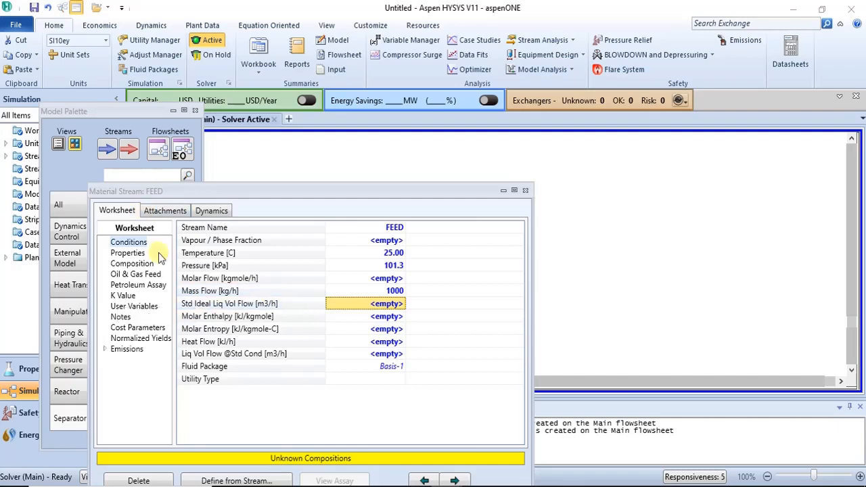
{"action": "left_click", "coordinate": [132, 263]}
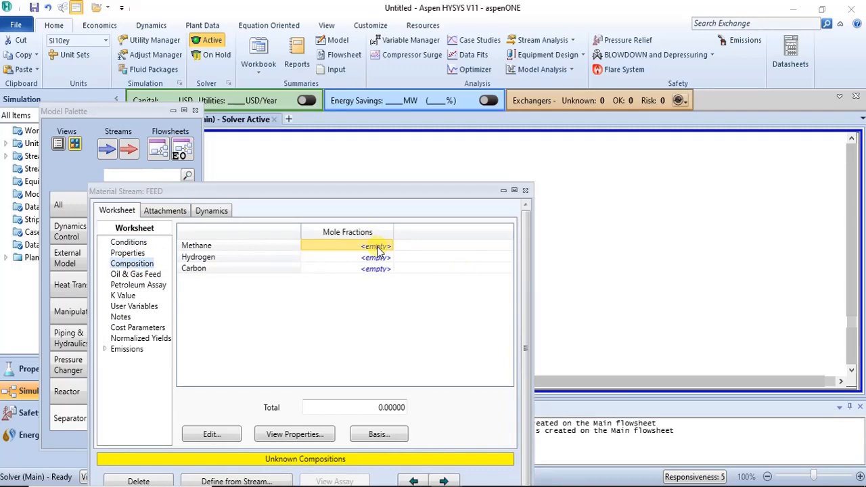
- Enter FEED mole fractions 0.5 methane, 0.2 hydrogen, 0.3 carbon and accept
{"action": "left_click", "coordinate": [376, 246]}
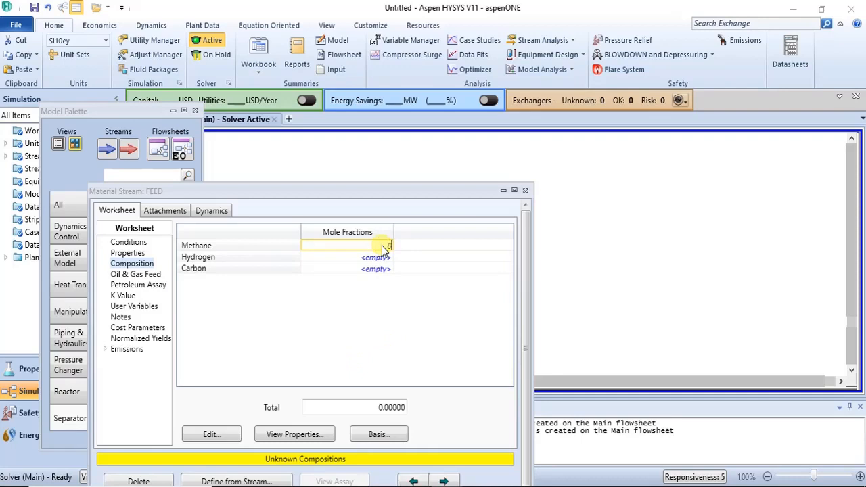
{"action": "type", "text": "0.500"}
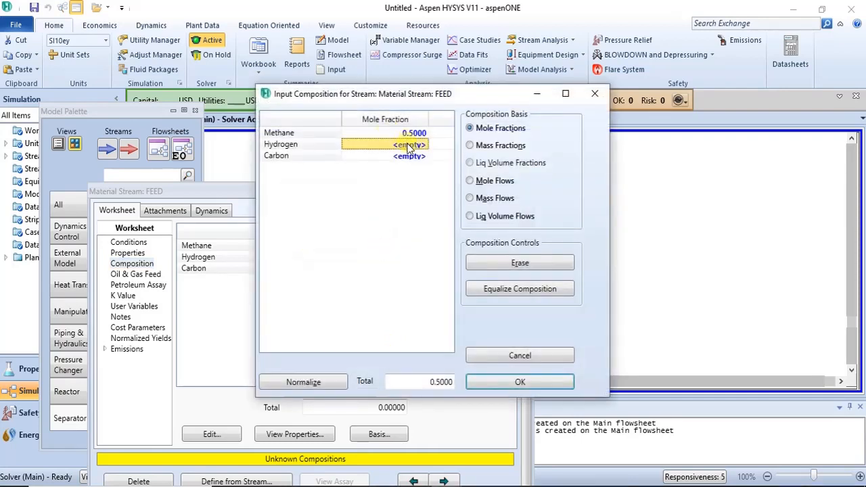
{"action": "type", "text": "0.200"}
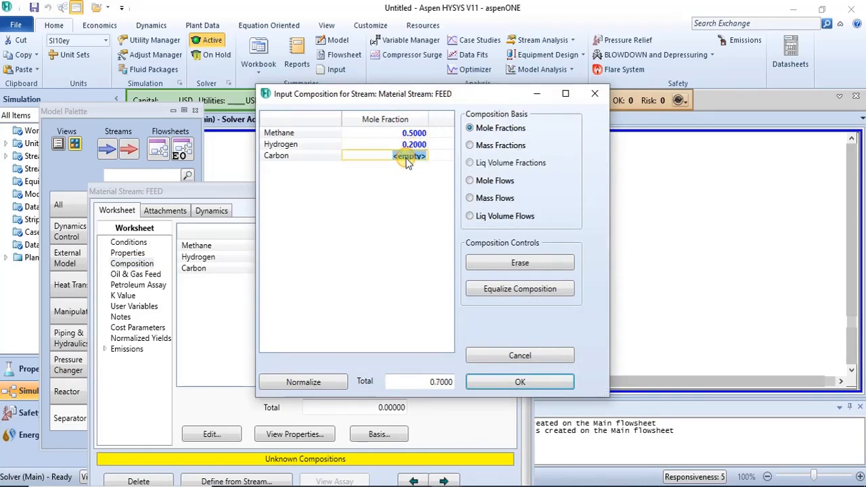
{"action": "type", "text": "0.3000"}
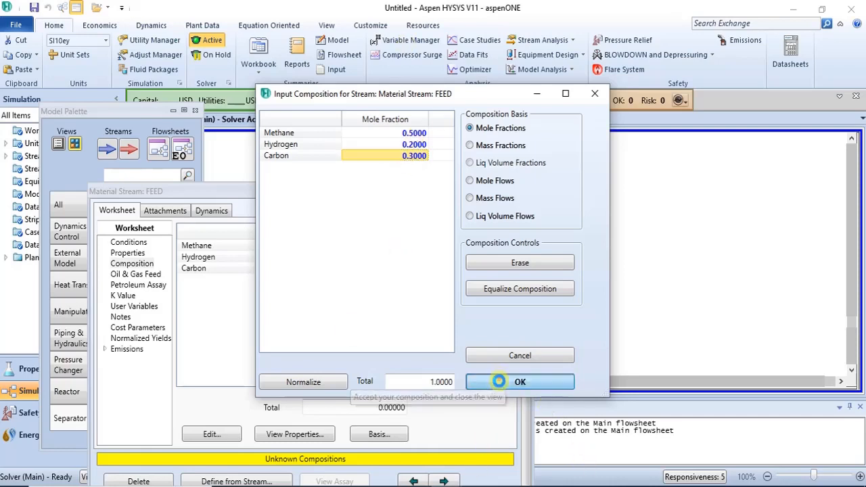
{"action": "left_click", "coordinate": [519, 382]}
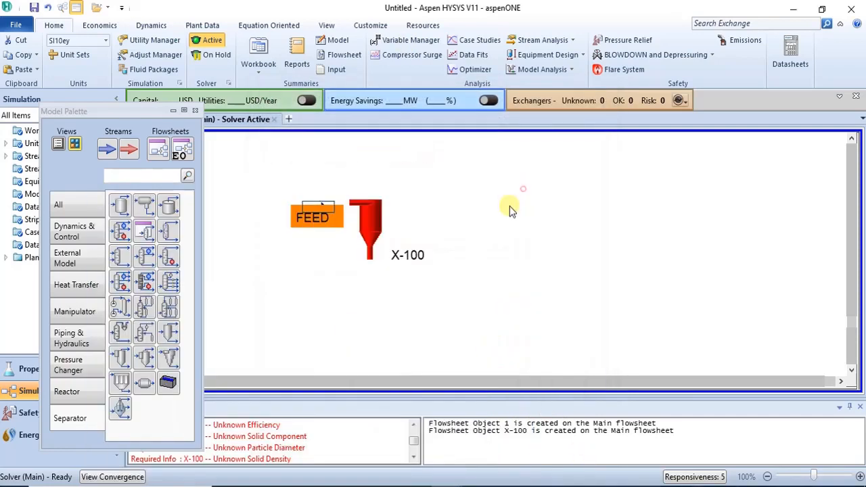
{"action": "left_click", "coordinate": [312, 215]}
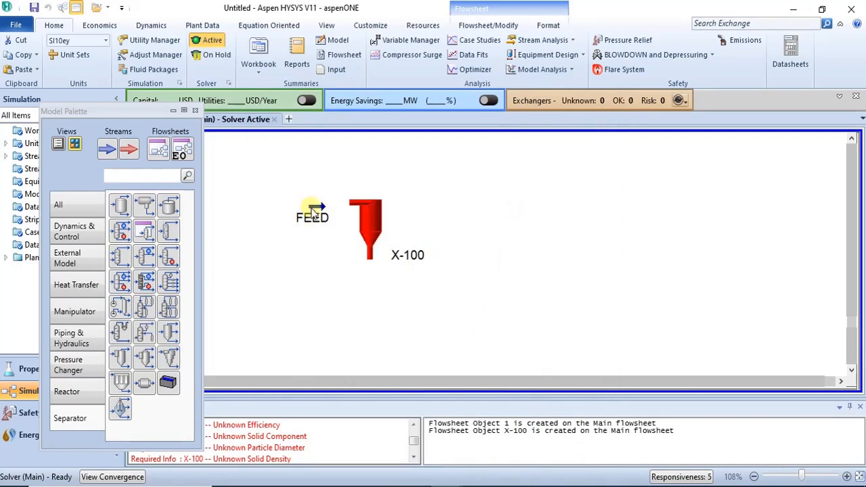
- Connect X-100 with FEED inlet, GAS vapour outlet and SOLID solid outlet
{"action": "left_click", "coordinate": [312, 215]}
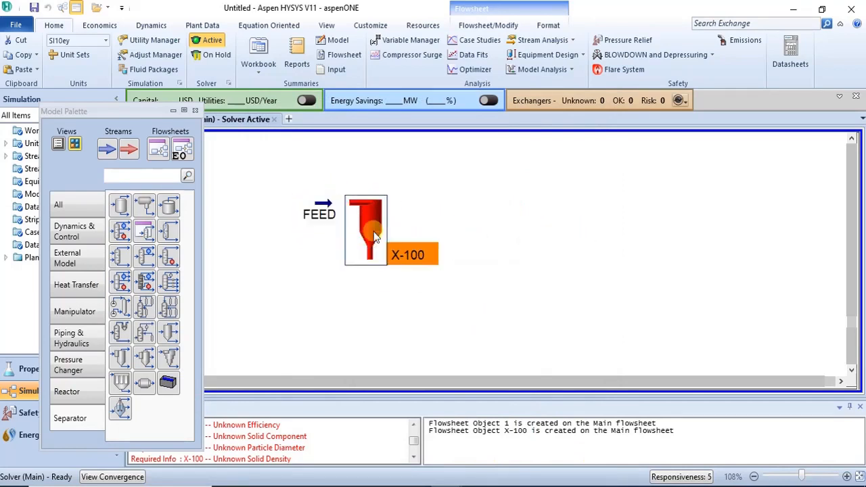
{"action": "double_click", "coordinate": [368, 230]}
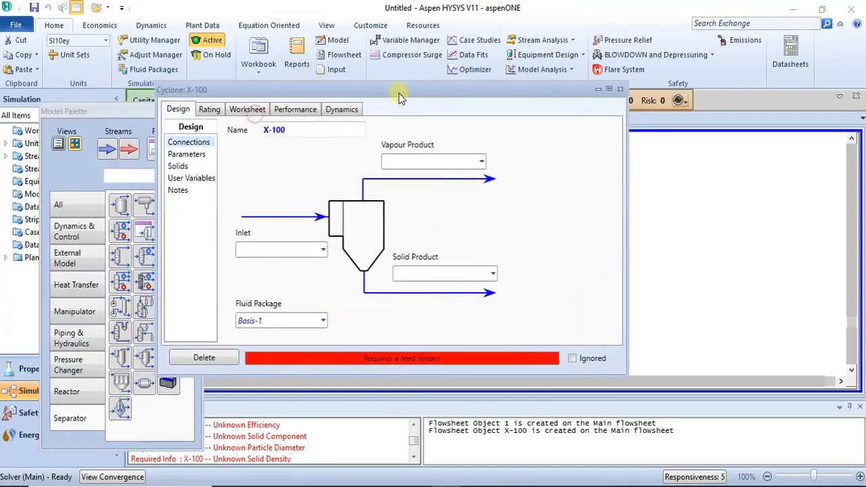
{"action": "mouse_move", "coordinate": [386, 146]}
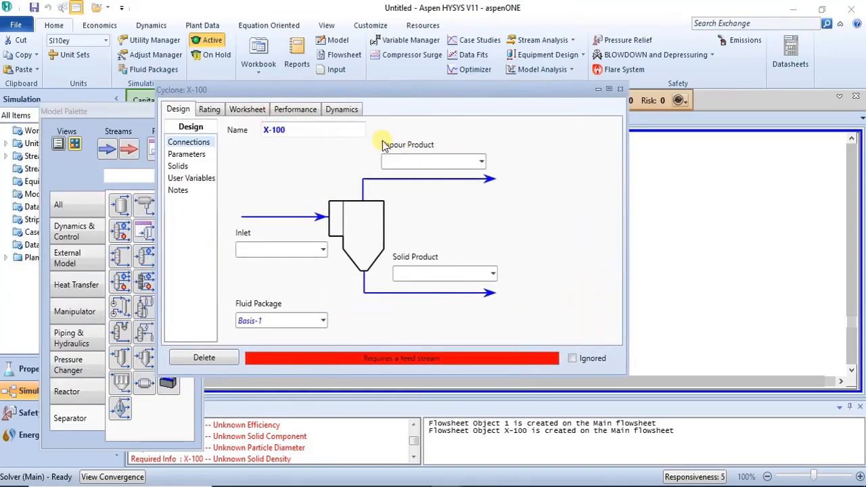
{"action": "mouse_move", "coordinate": [487, 228]}
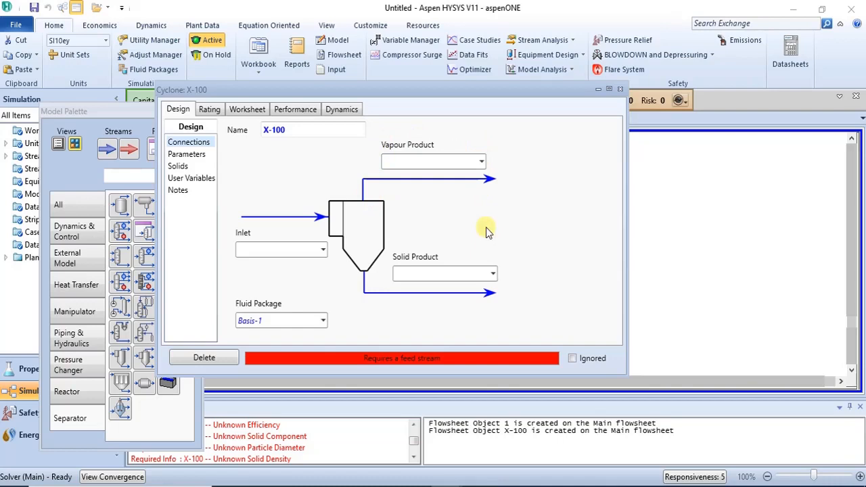
{"action": "mouse_move", "coordinate": [383, 254]}
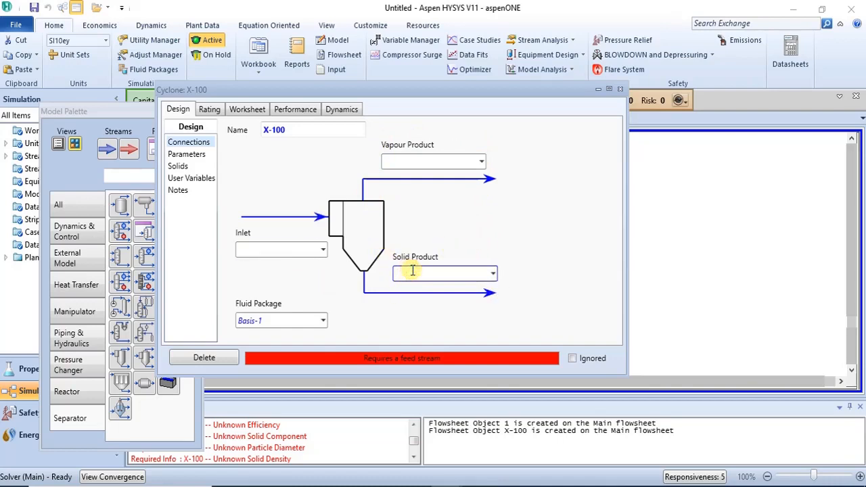
{"action": "type", "text": "sol"}
{"action": "type", "text": "FEED"}
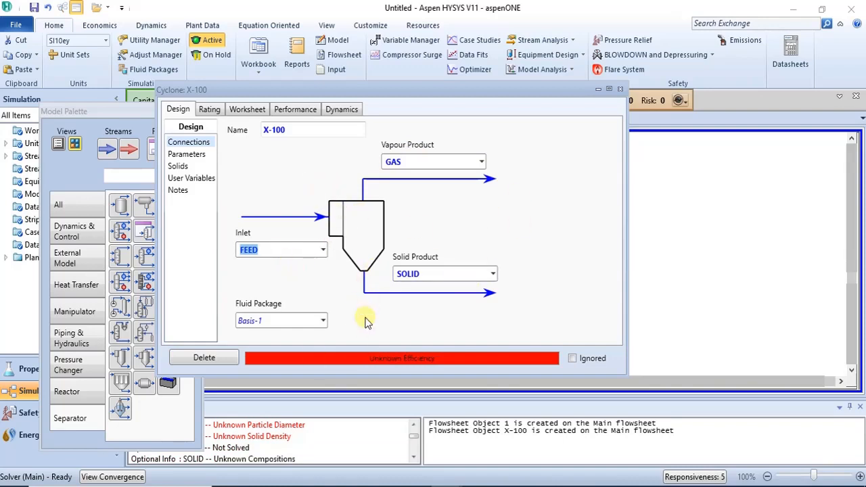
{"action": "mouse_move", "coordinate": [378, 263]}
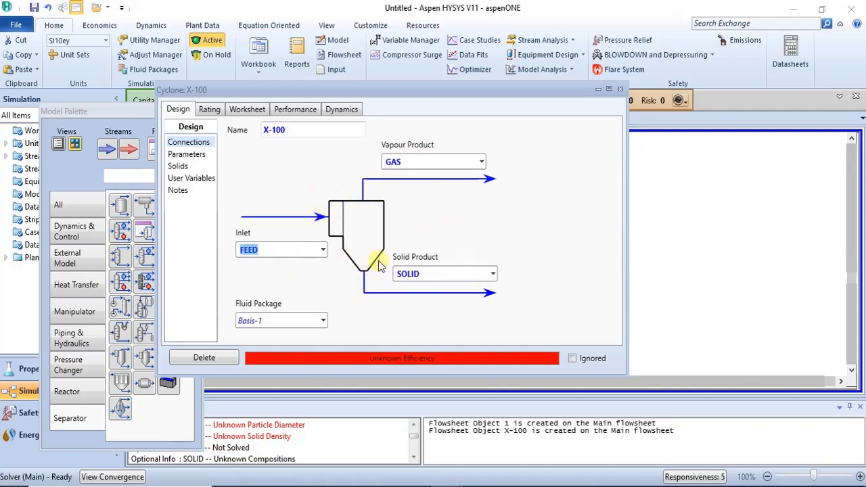
{"action": "mouse_move", "coordinate": [355, 266]}
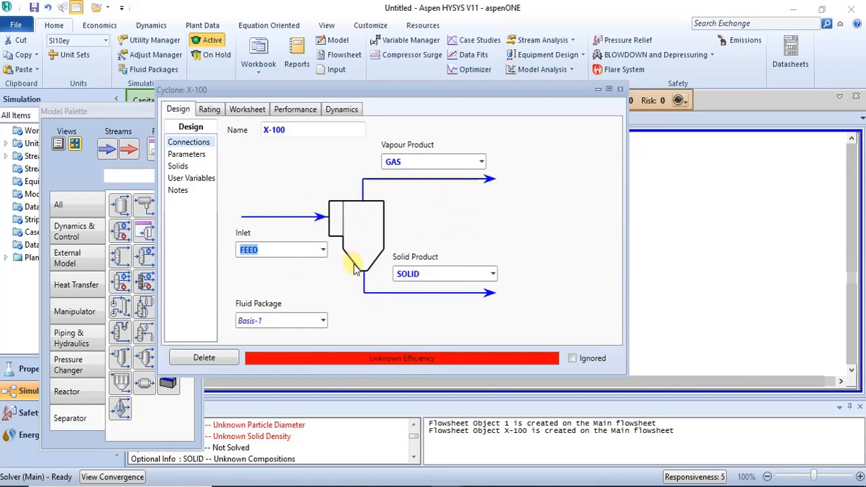
{"action": "mouse_move", "coordinate": [383, 233]}
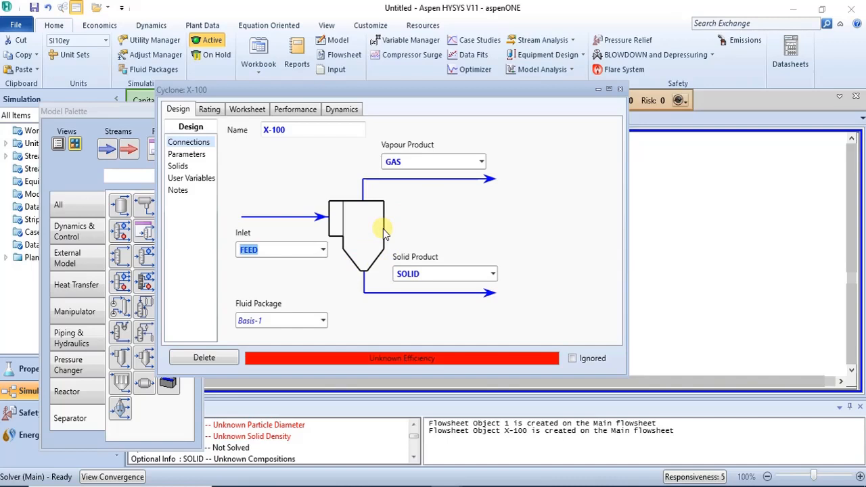
{"action": "mouse_move", "coordinate": [352, 206]}
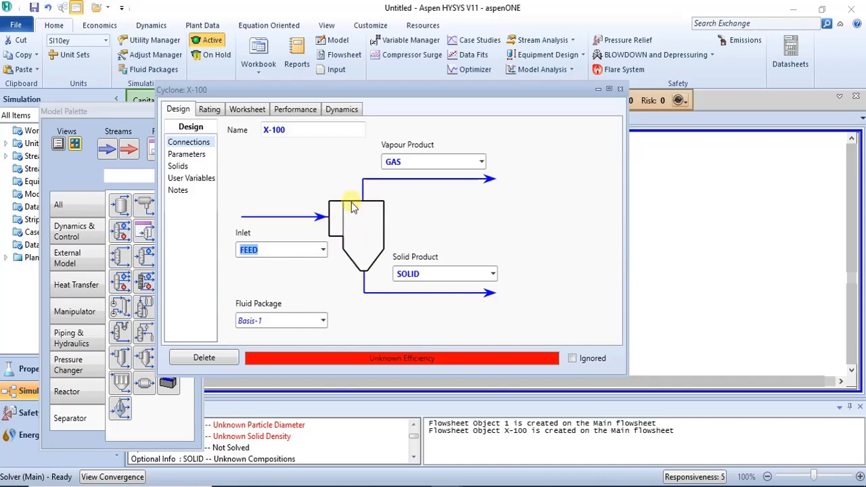
{"action": "mouse_move", "coordinate": [256, 166]}
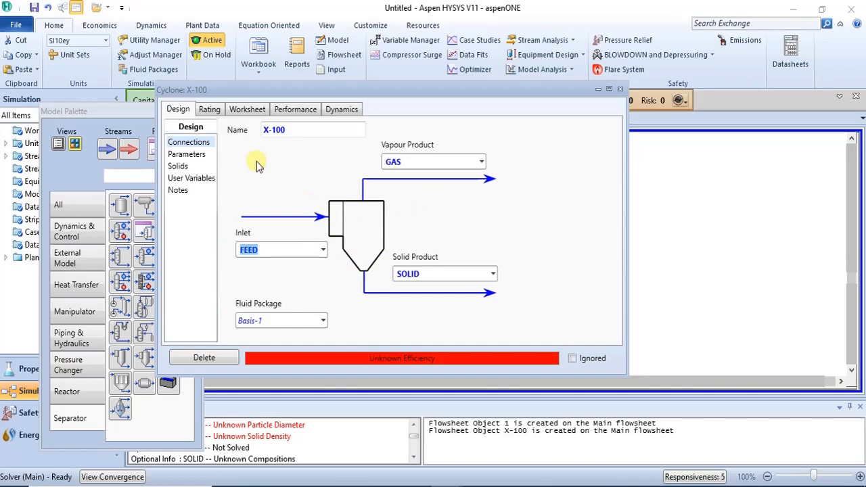
- Enter 97 as the particle efficiency on the cyclone's Parameters page
{"action": "left_click", "coordinate": [186, 154]}
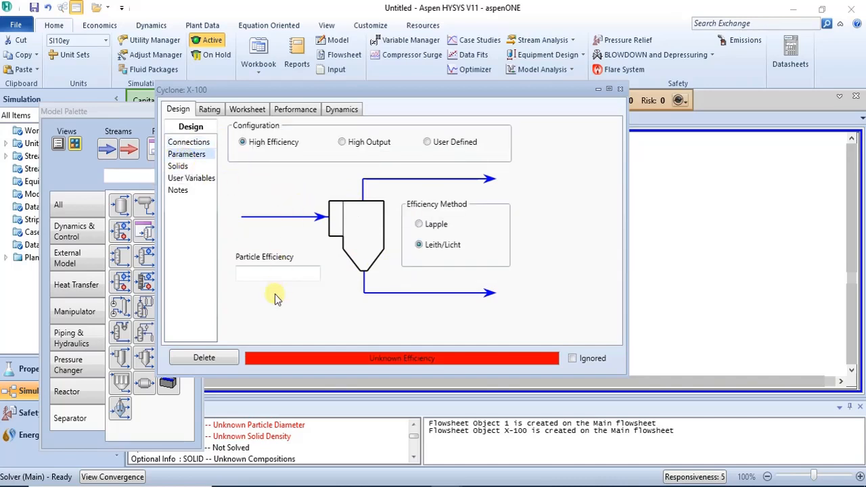
{"action": "left_click", "coordinate": [277, 273]}
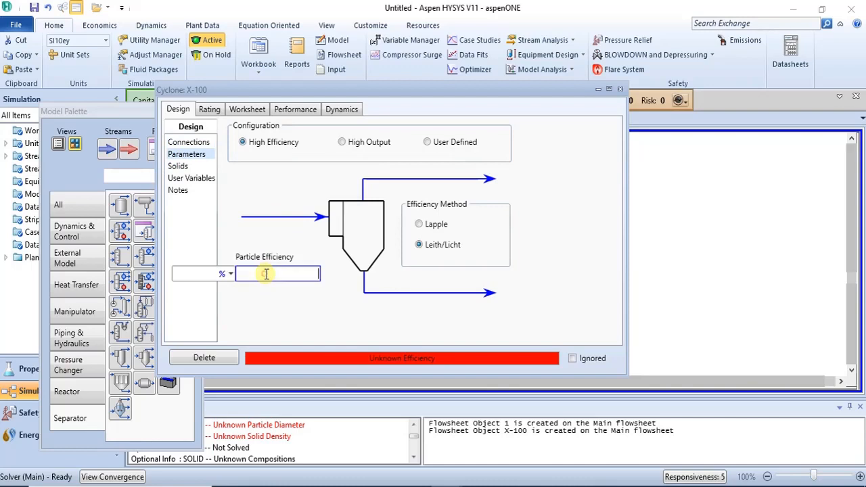
{"action": "left_click", "coordinate": [277, 273]}
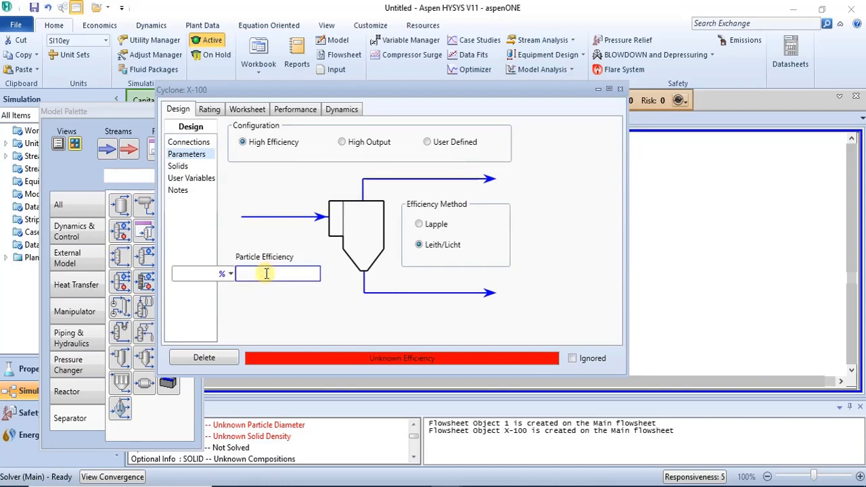
{"action": "type", "text": "9"}
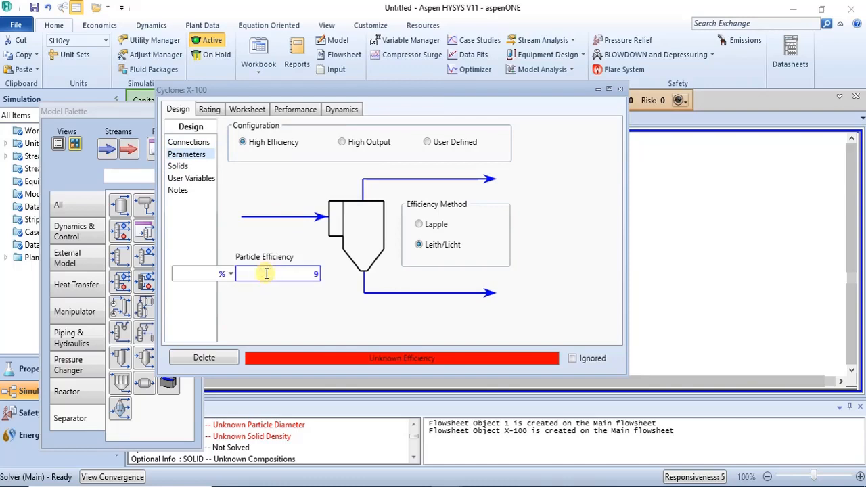
{"action": "type", "text": "7.00"}
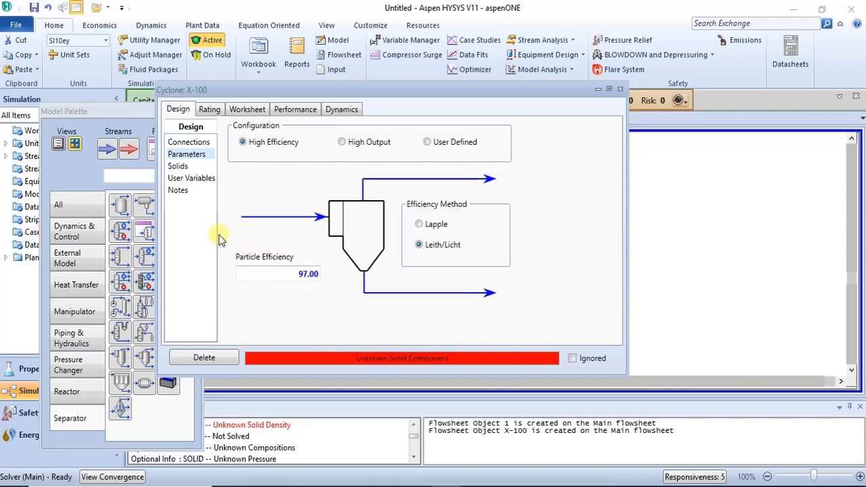
{"action": "mouse_move", "coordinate": [301, 230]}
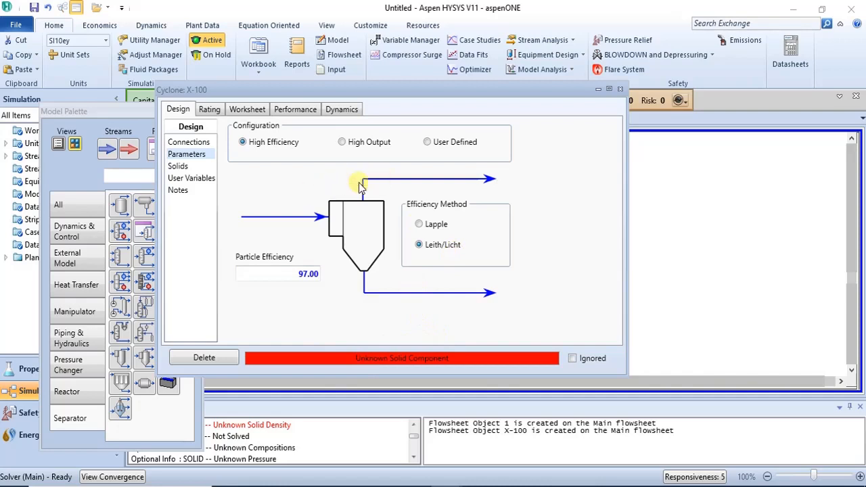
{"action": "mouse_move", "coordinate": [491, 290]}
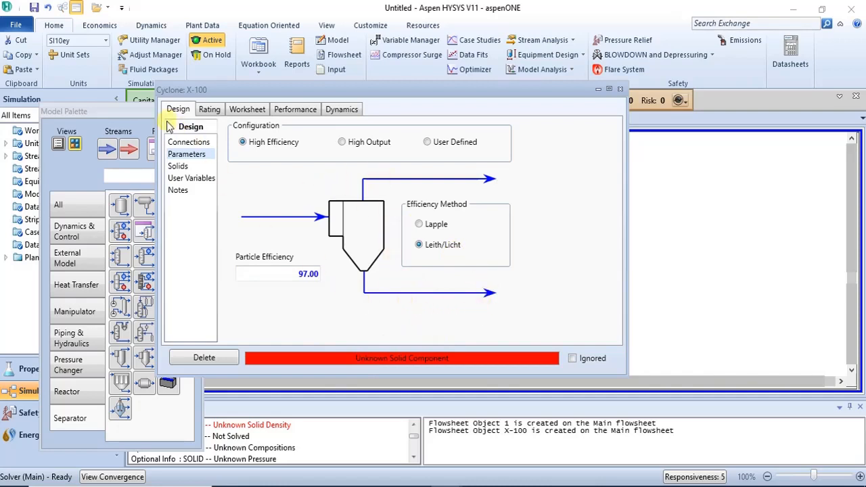
- Review the cyclone's solids settings, close it, and select X-100 on the flowsheet
{"action": "left_click", "coordinate": [178, 166]}
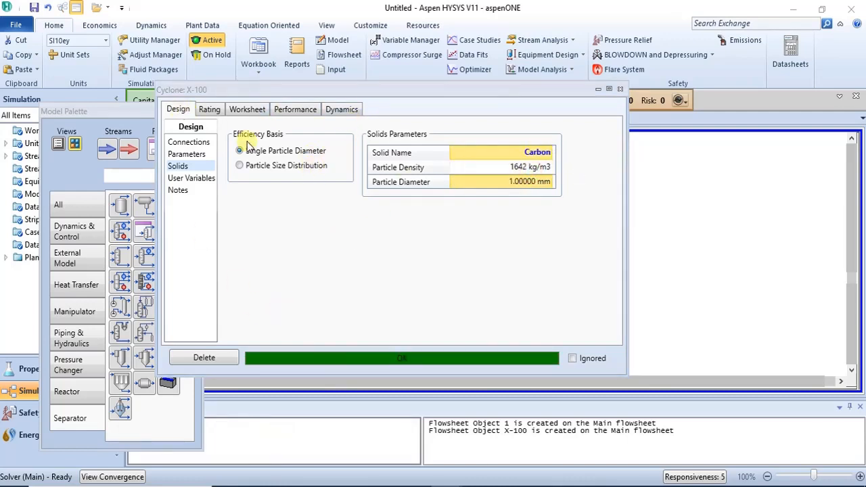
{"action": "left_click", "coordinate": [247, 109]}
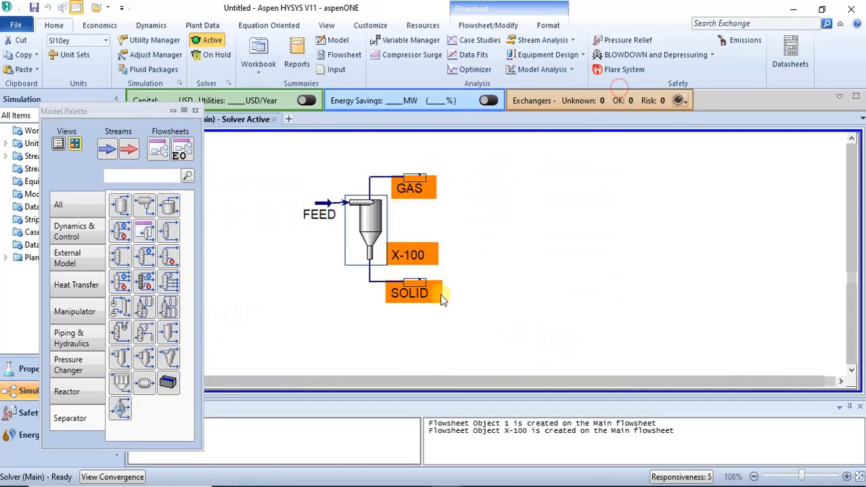
{"action": "mouse_move", "coordinate": [324, 203]}
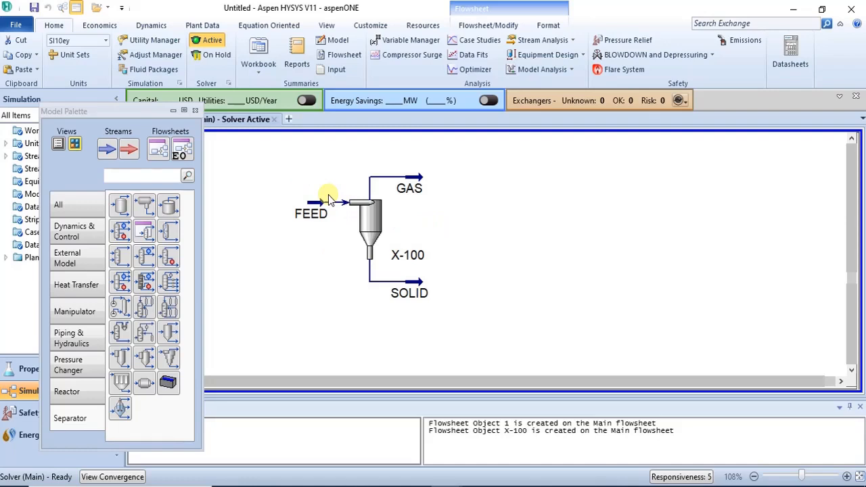
{"action": "mouse_move", "coordinate": [379, 215]}
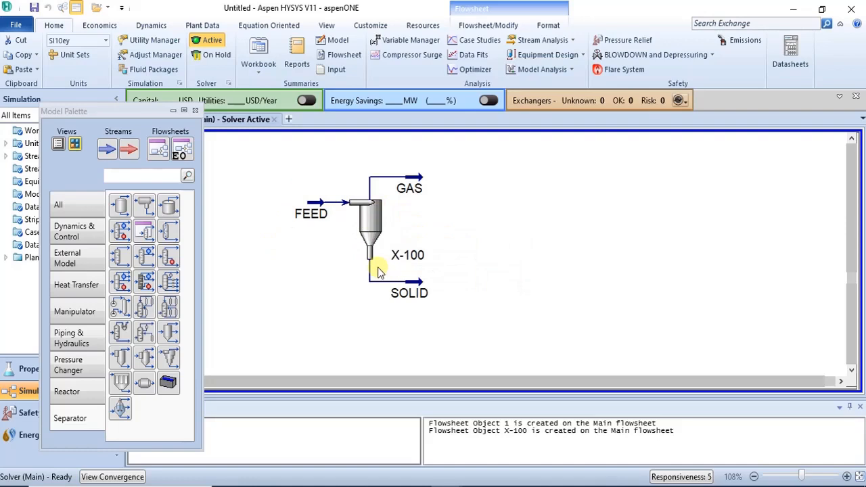
{"action": "mouse_move", "coordinate": [375, 264]}
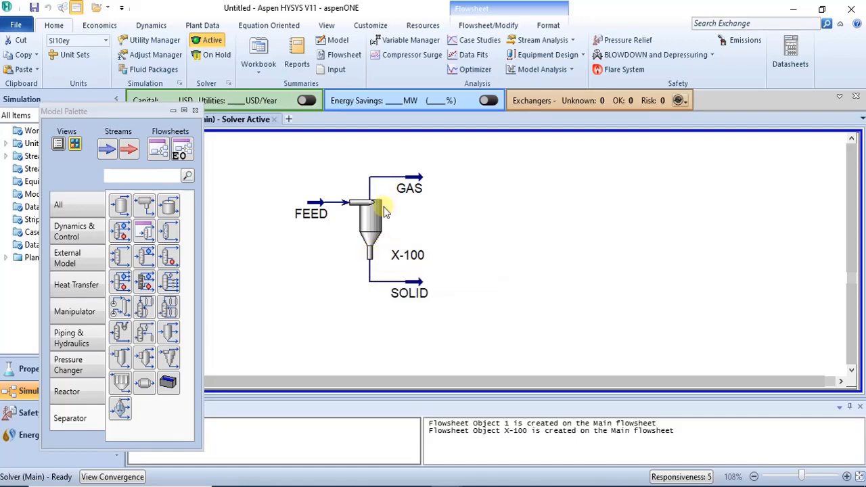
{"action": "mouse_move", "coordinate": [317, 204]}
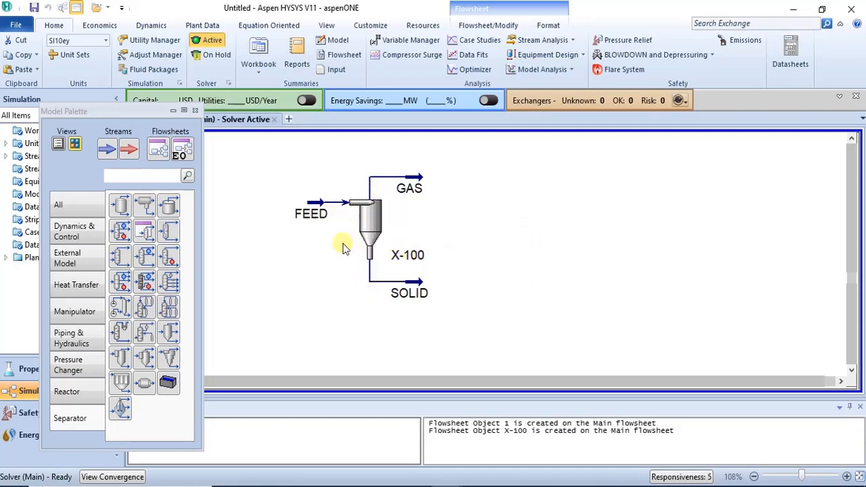
{"action": "mouse_move", "coordinate": [369, 203]}
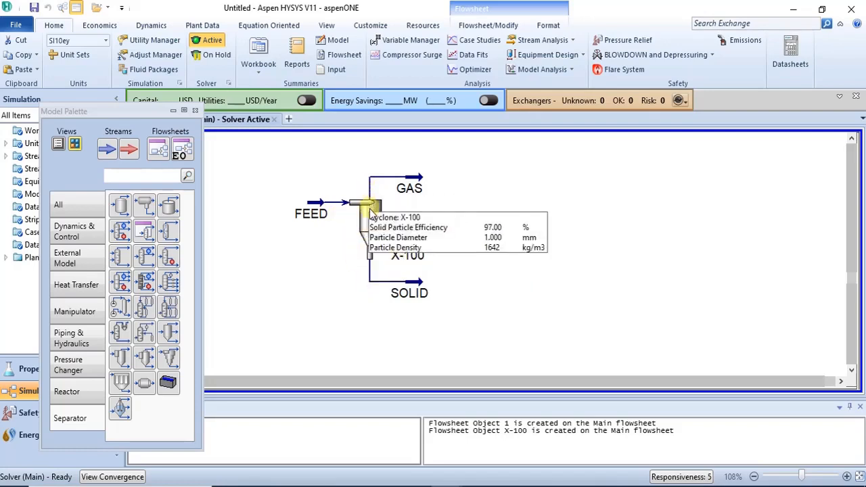
{"action": "mouse_move", "coordinate": [413, 172]}
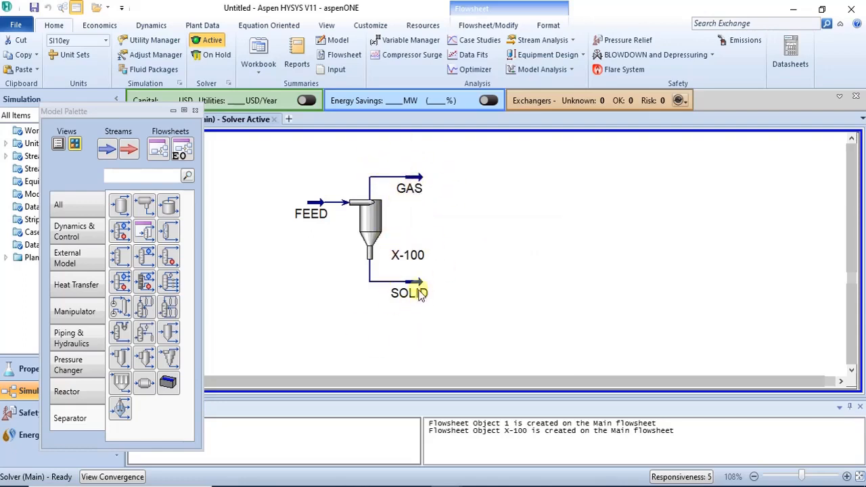
{"action": "left_click", "coordinate": [369, 234]}
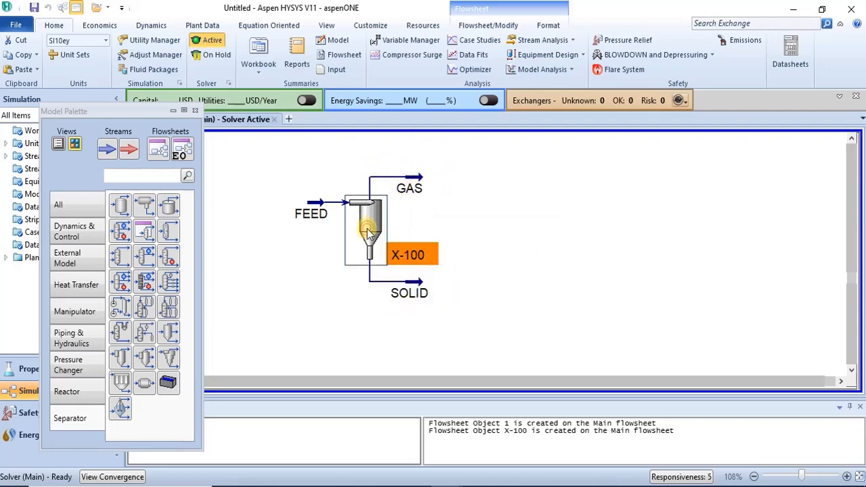
- Reopen X-100 and view its sizing ratios: 4.824 m diameter, 6 cyclones
{"action": "double_click", "coordinate": [369, 230]}
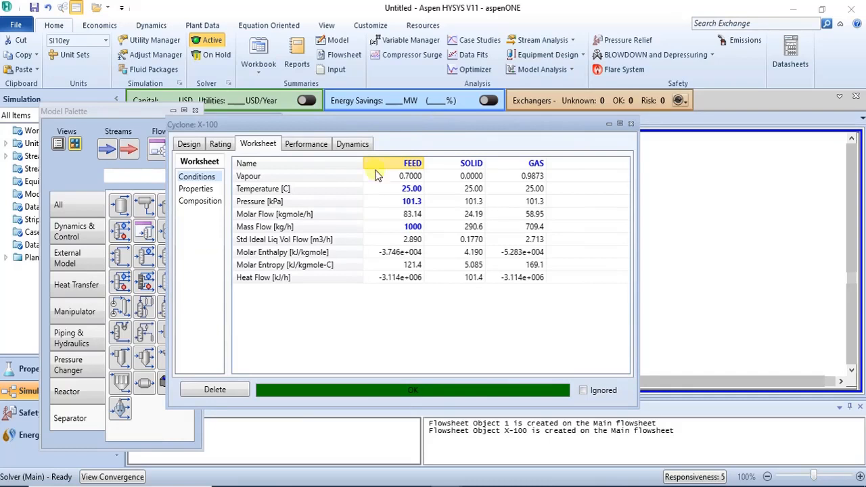
{"action": "left_click", "coordinate": [220, 143]}
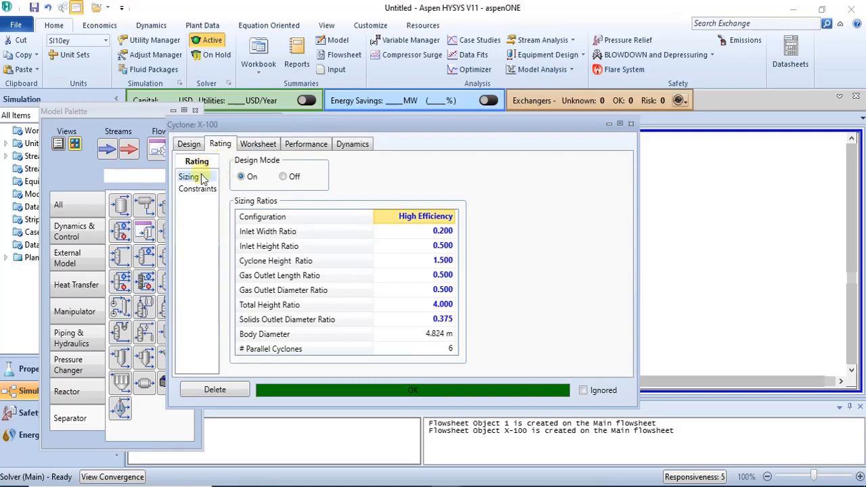
{"action": "mouse_move", "coordinate": [429, 261]}
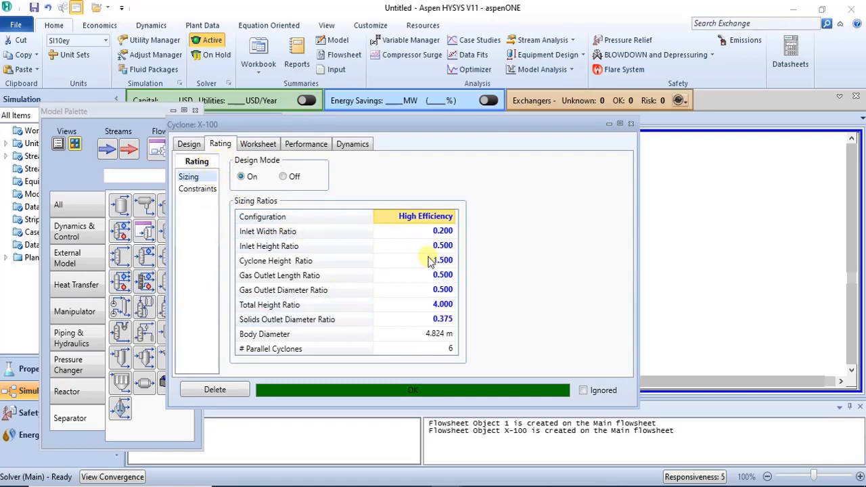
{"action": "mouse_move", "coordinate": [384, 254]}
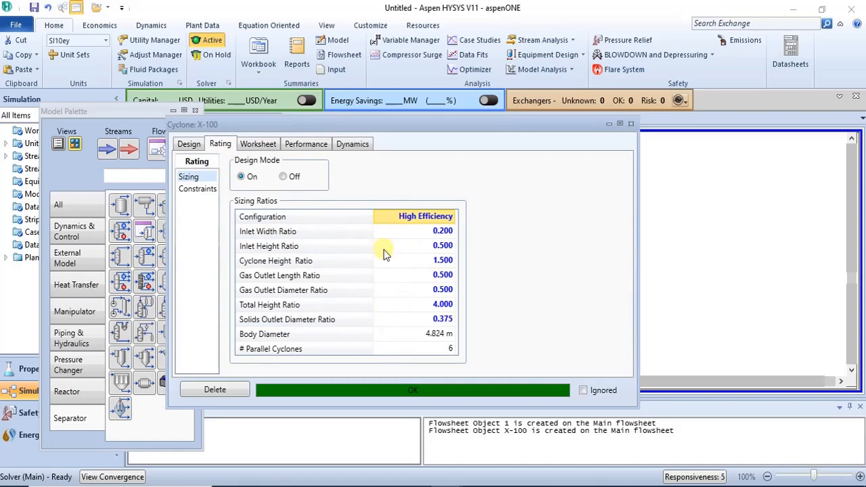
{"action": "left_click", "coordinate": [188, 143]}
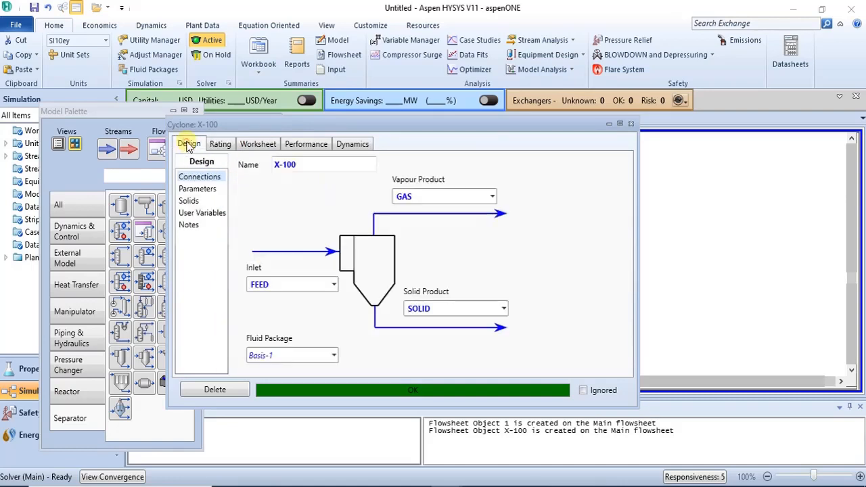
{"action": "left_click", "coordinate": [220, 143]}
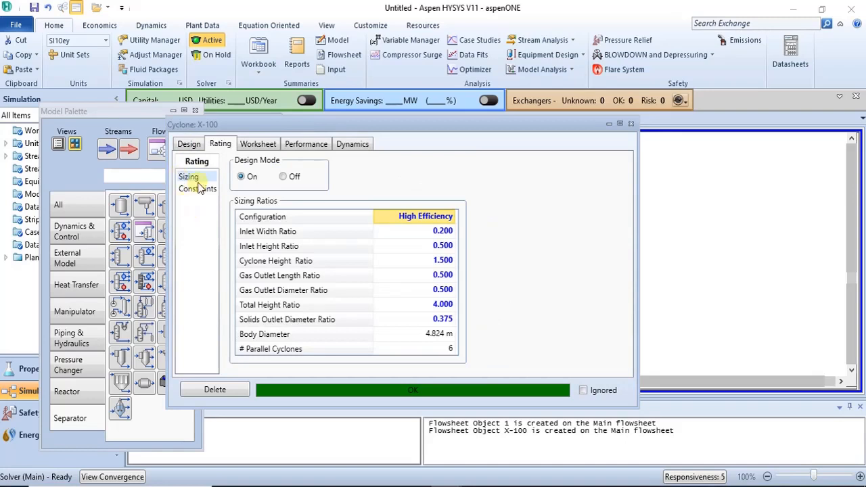
- Review constraints (5 m, 20 cyclones), 97% efficiency results, then Connections
{"action": "left_click", "coordinate": [198, 188]}
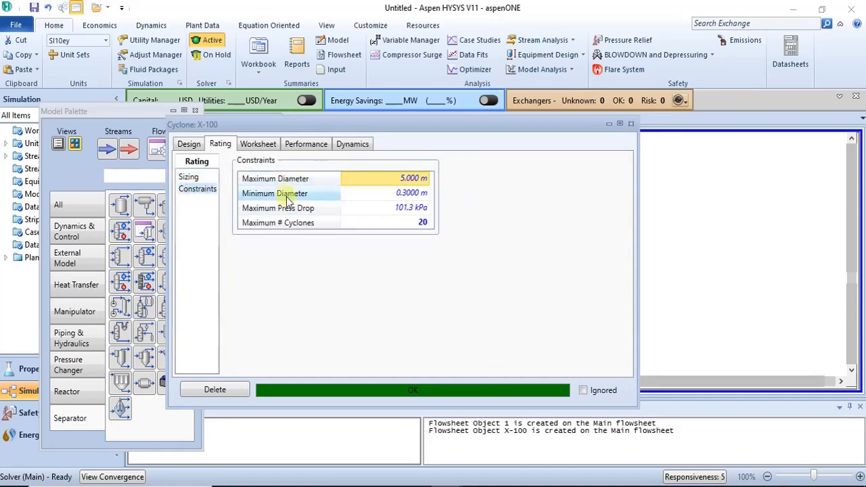
{"action": "left_click", "coordinate": [275, 178]}
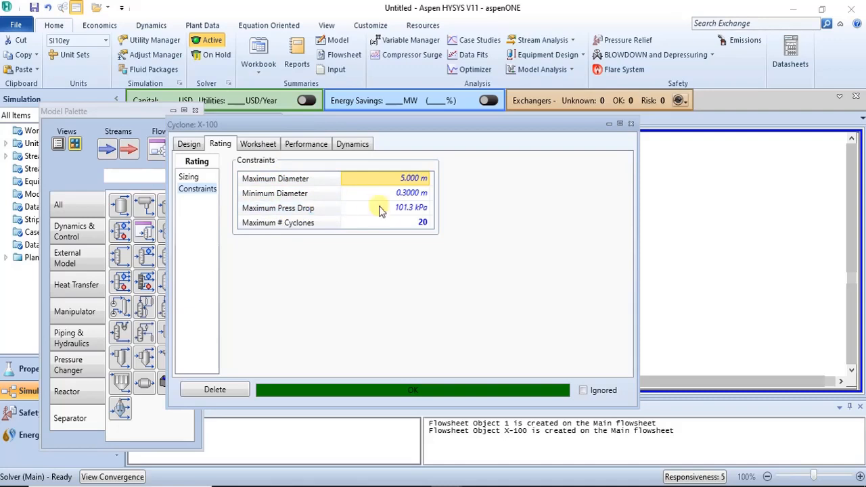
{"action": "left_click", "coordinate": [305, 144]}
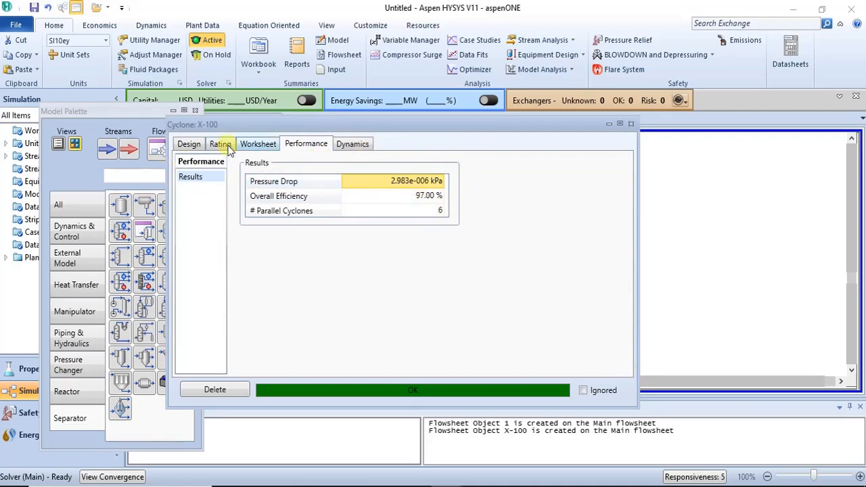
{"action": "mouse_move", "coordinate": [250, 131]}
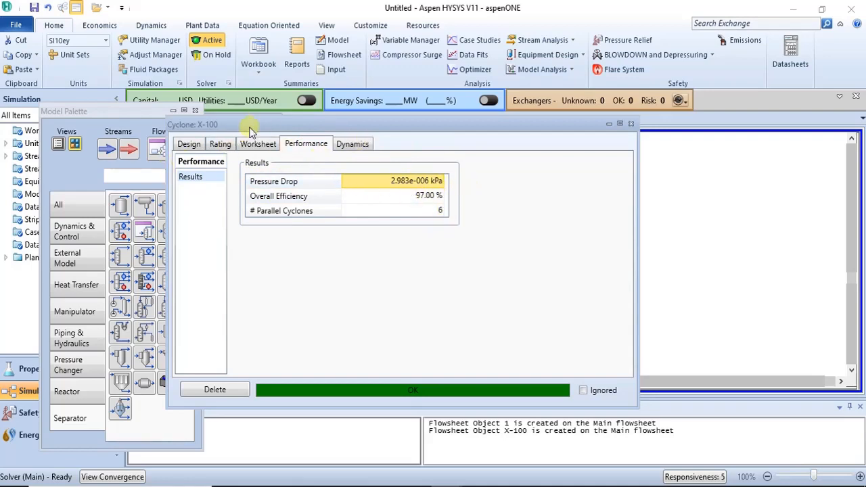
{"action": "left_click", "coordinate": [189, 144]}
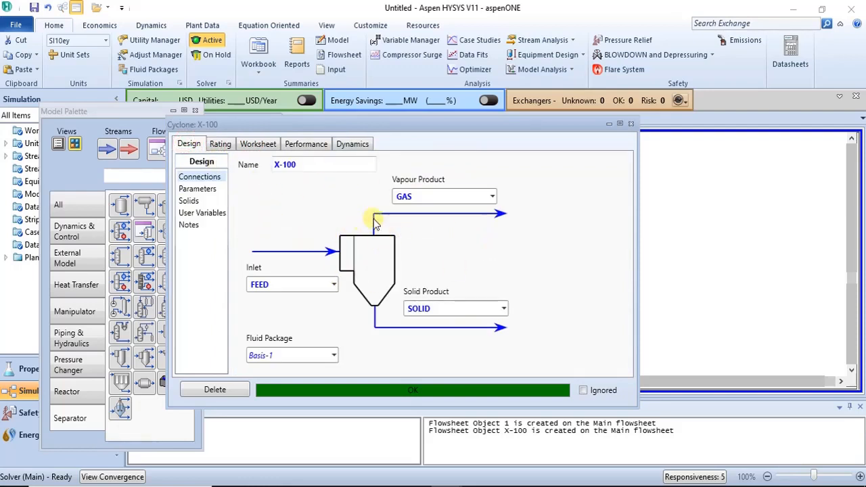
{"action": "mouse_move", "coordinate": [416, 240]}
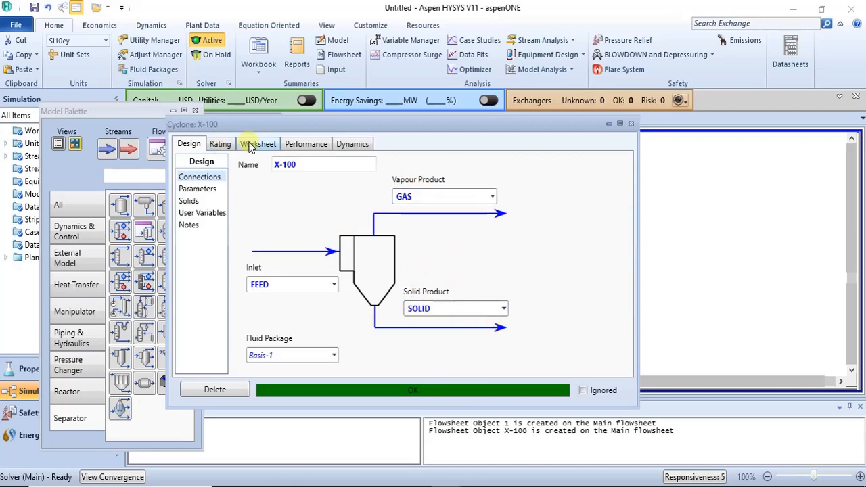
- Check X-100 compositions: SOLID pure carbon, GAS 0.7052 methane, 0.2821 hydrogen, 0.0127 carbon
{"action": "left_click", "coordinate": [257, 143]}
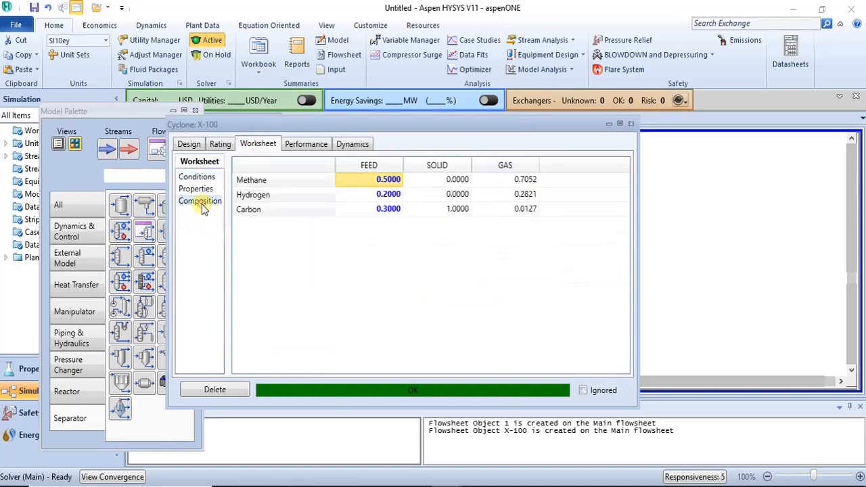
{"action": "mouse_move", "coordinate": [386, 244]}
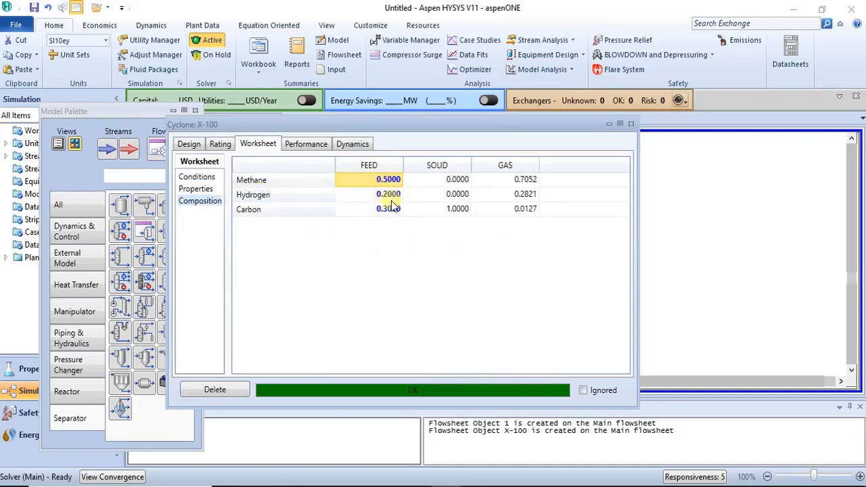
{"action": "left_click", "coordinate": [388, 209]}
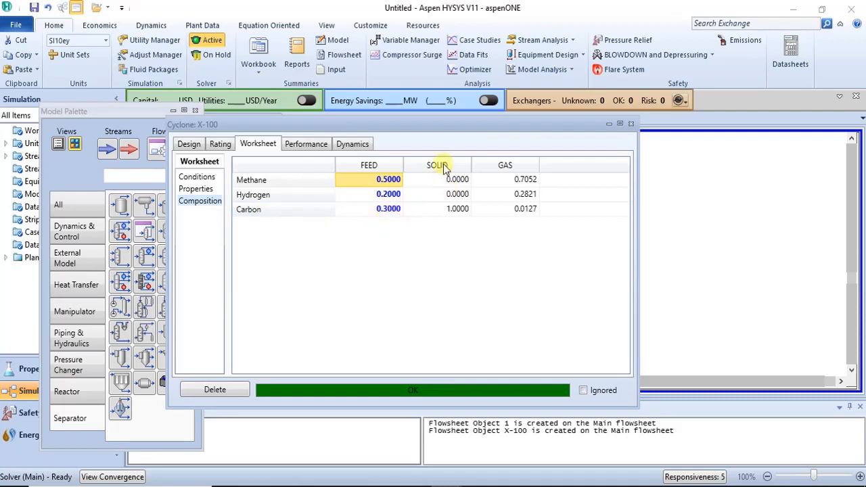
{"action": "mouse_move", "coordinate": [474, 264]}
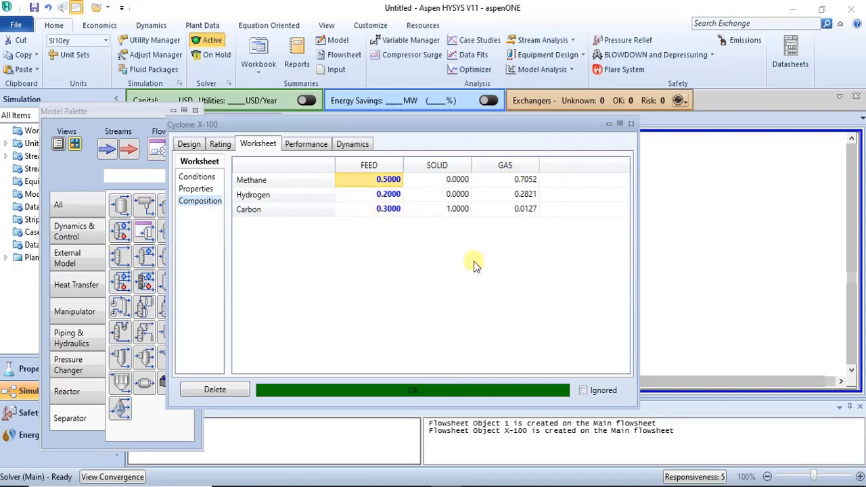
{"action": "mouse_move", "coordinate": [452, 222]}
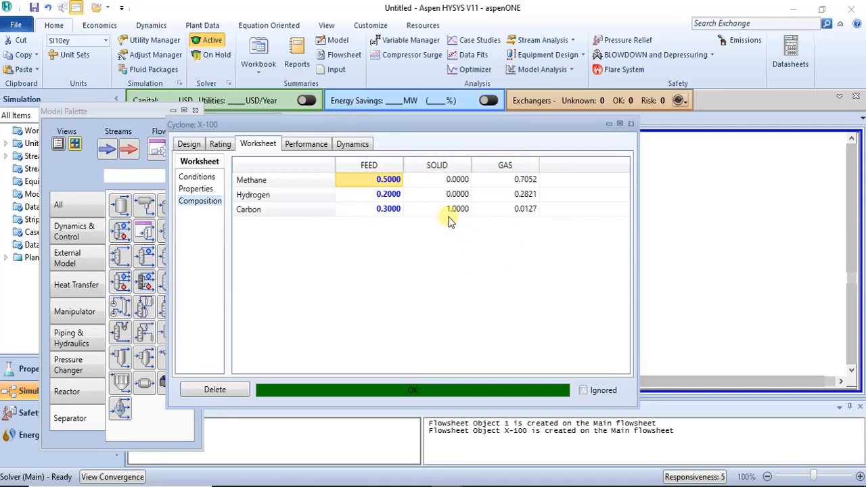
{"action": "mouse_move", "coordinate": [452, 222]}
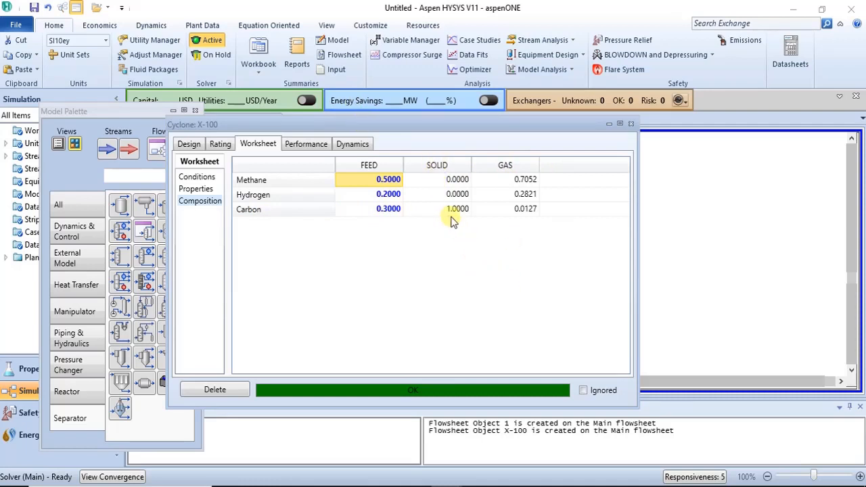
{"action": "mouse_move", "coordinate": [450, 213]}
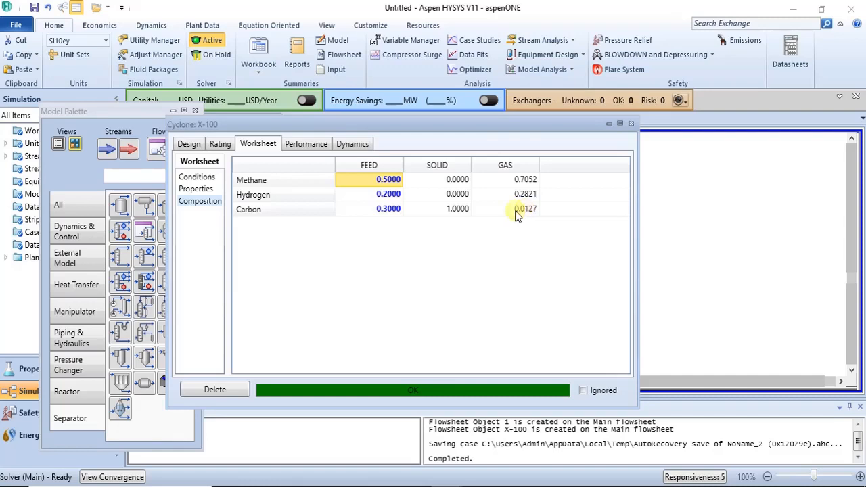
{"action": "left_click", "coordinate": [188, 143]}
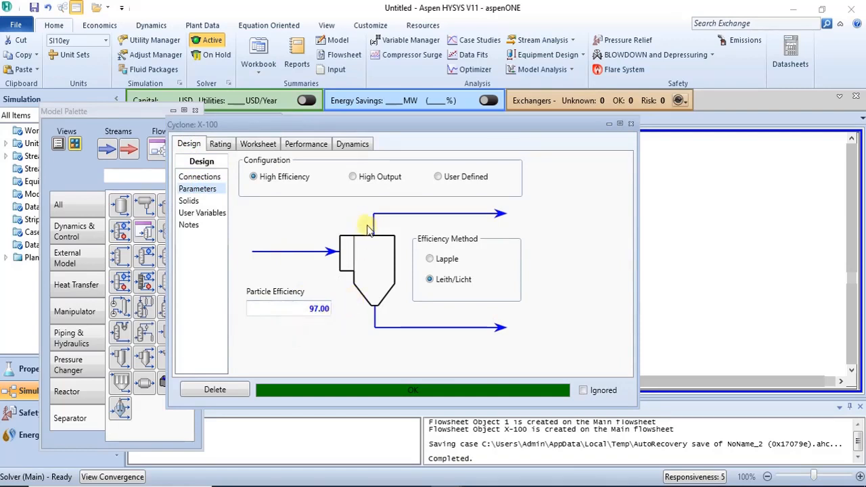
{"action": "mouse_move", "coordinate": [305, 159]}
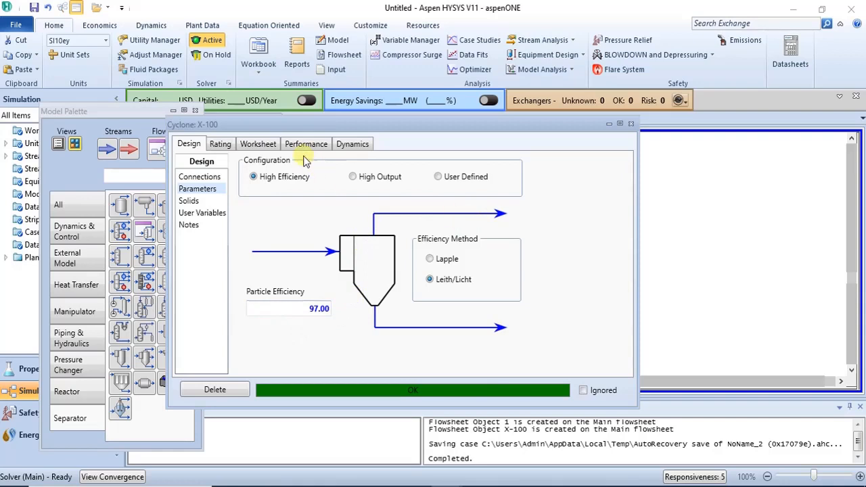
{"action": "left_click", "coordinate": [258, 144]}
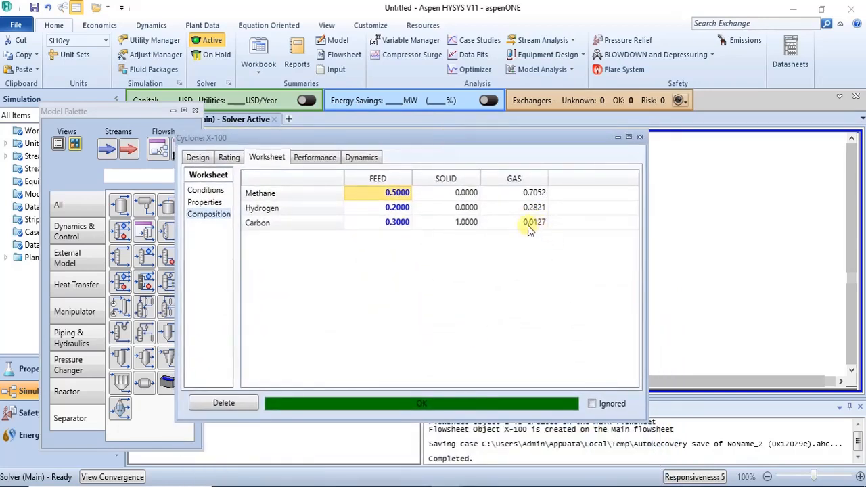
{"action": "mouse_move", "coordinate": [445, 208]}
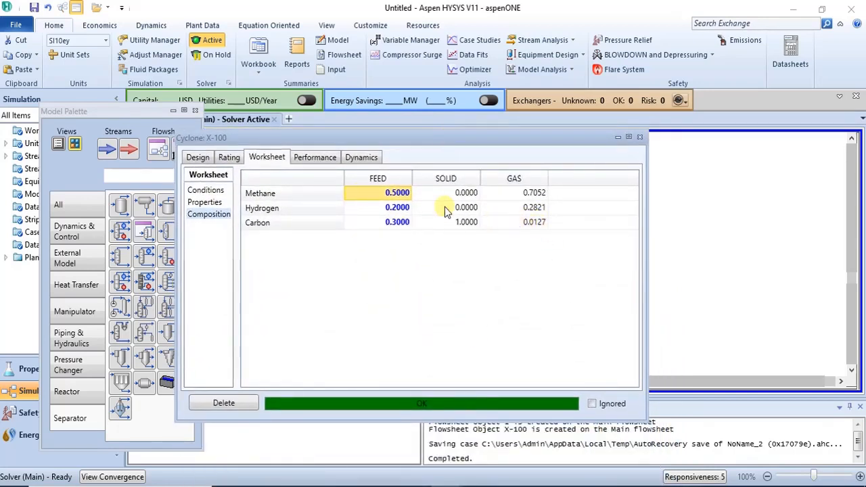
{"action": "mouse_move", "coordinate": [518, 232]}
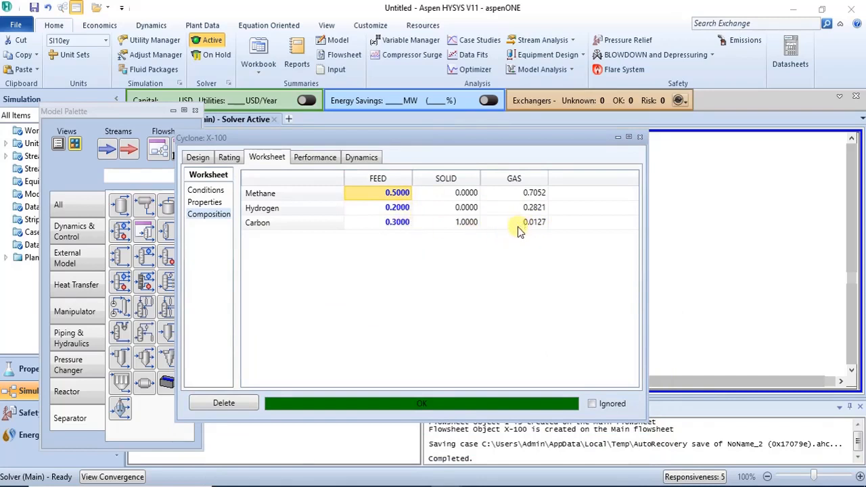
{"action": "mouse_move", "coordinate": [552, 226]}
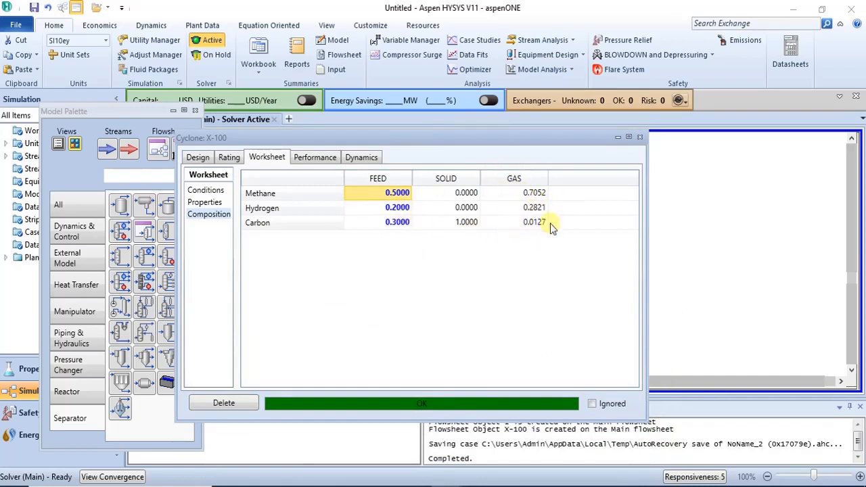